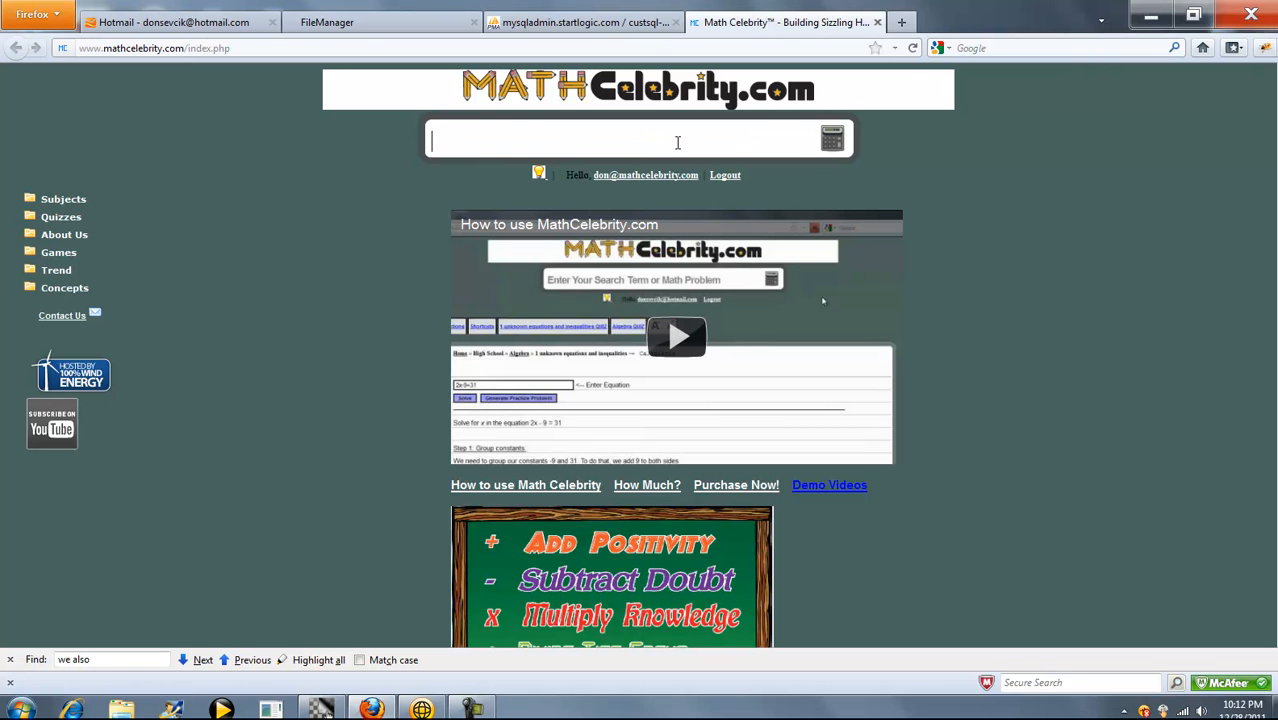
# Search MathCelebrity for 'work' and open the Work Word Problems calculator
pyautogui.write('work')
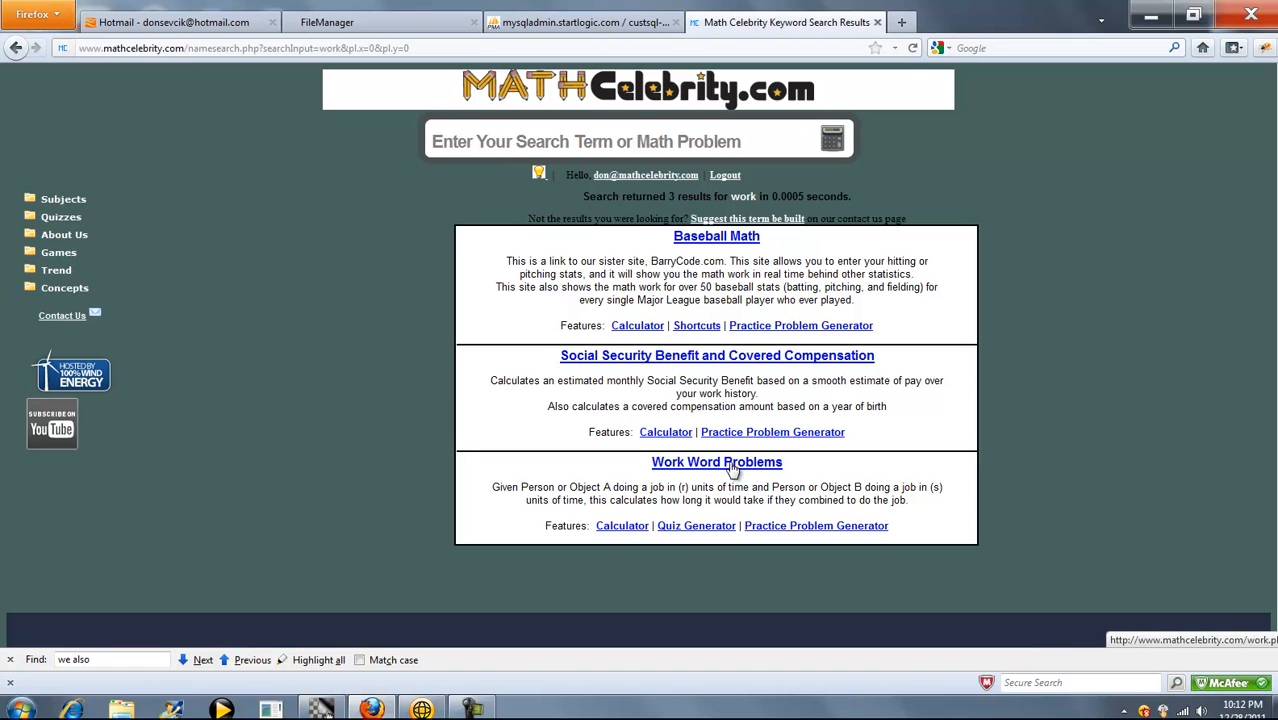
pyautogui.click(716, 461)
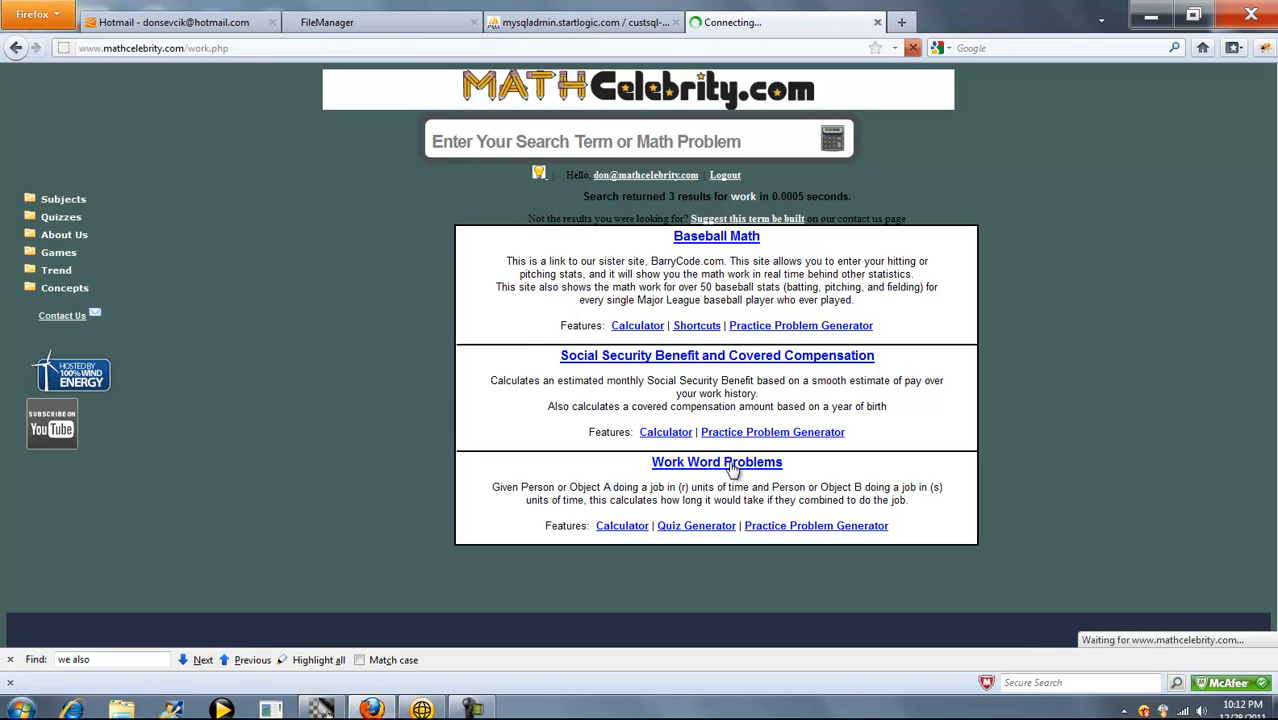
# Enter 4 hours for Person A and 8 hours for Person B
pyautogui.click(716, 461)
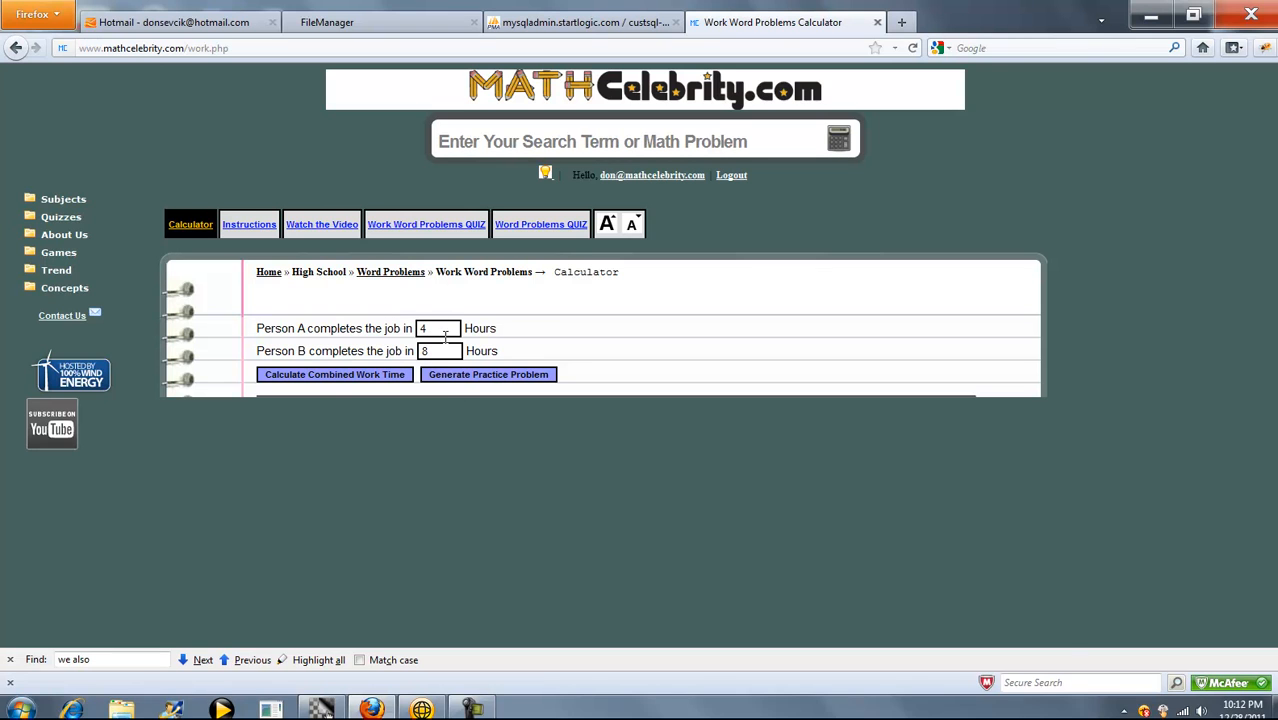
pyautogui.click(334, 374)
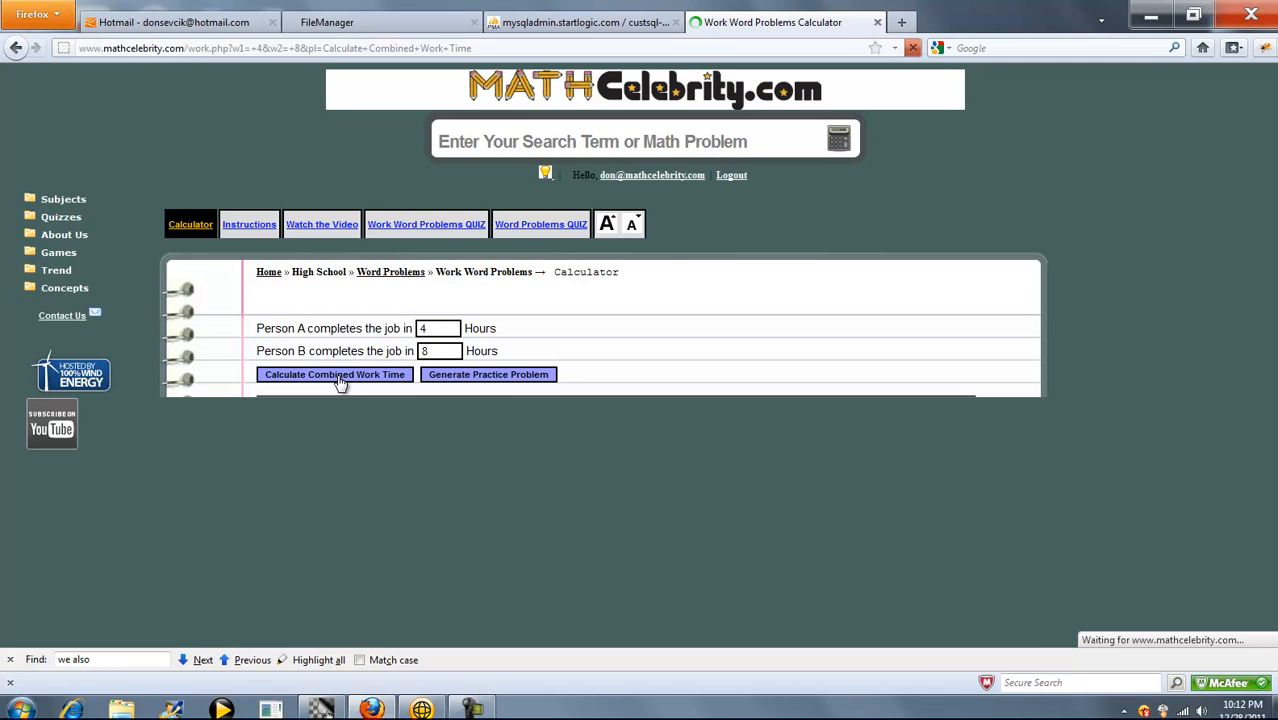
# Calculate the 4- and 8-hour combined time and scroll to 160 minutes (2 hours 40 minutes)
pyautogui.click(334, 374)
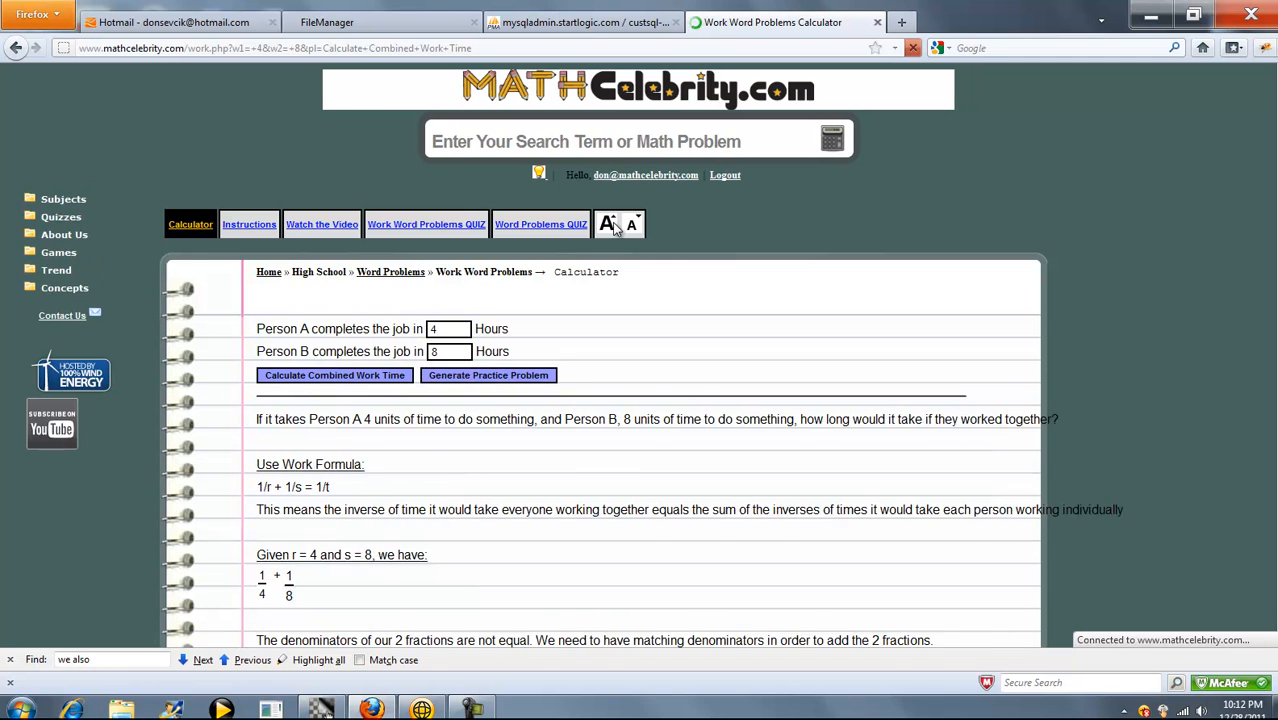
pyautogui.scroll(-3)
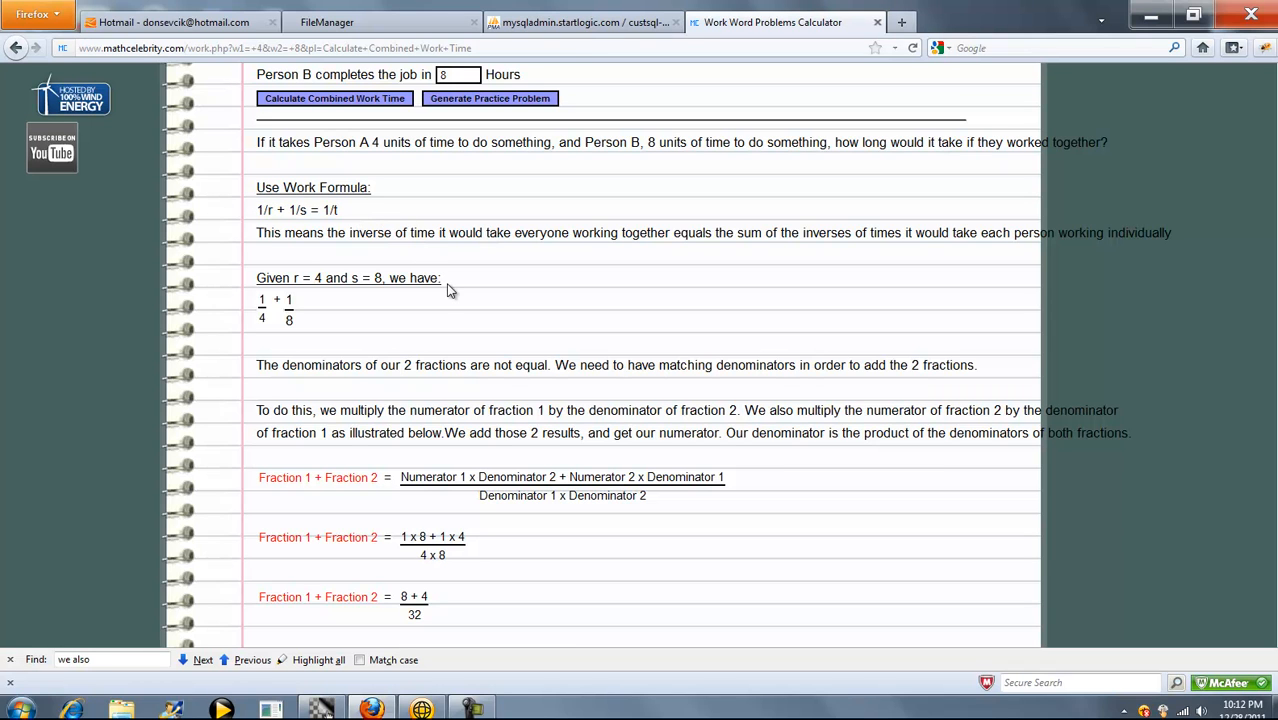
pyautogui.moveTo(516, 292)
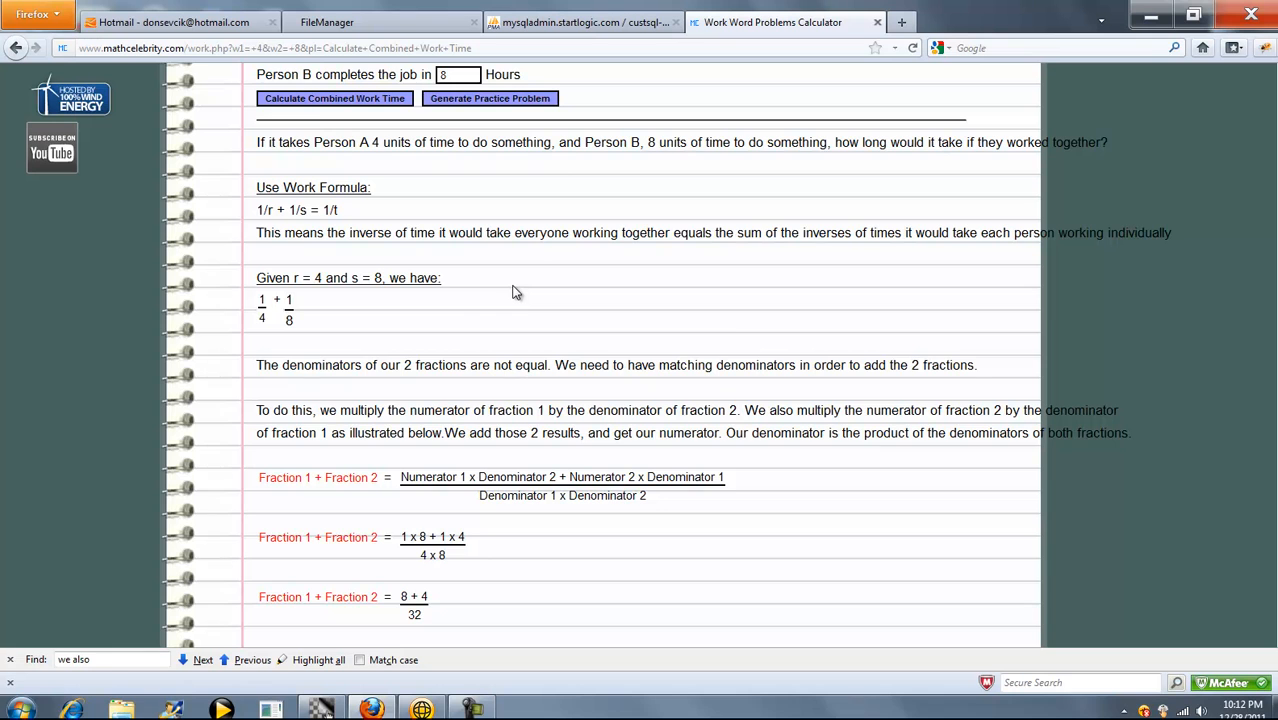
pyautogui.scroll(-3)
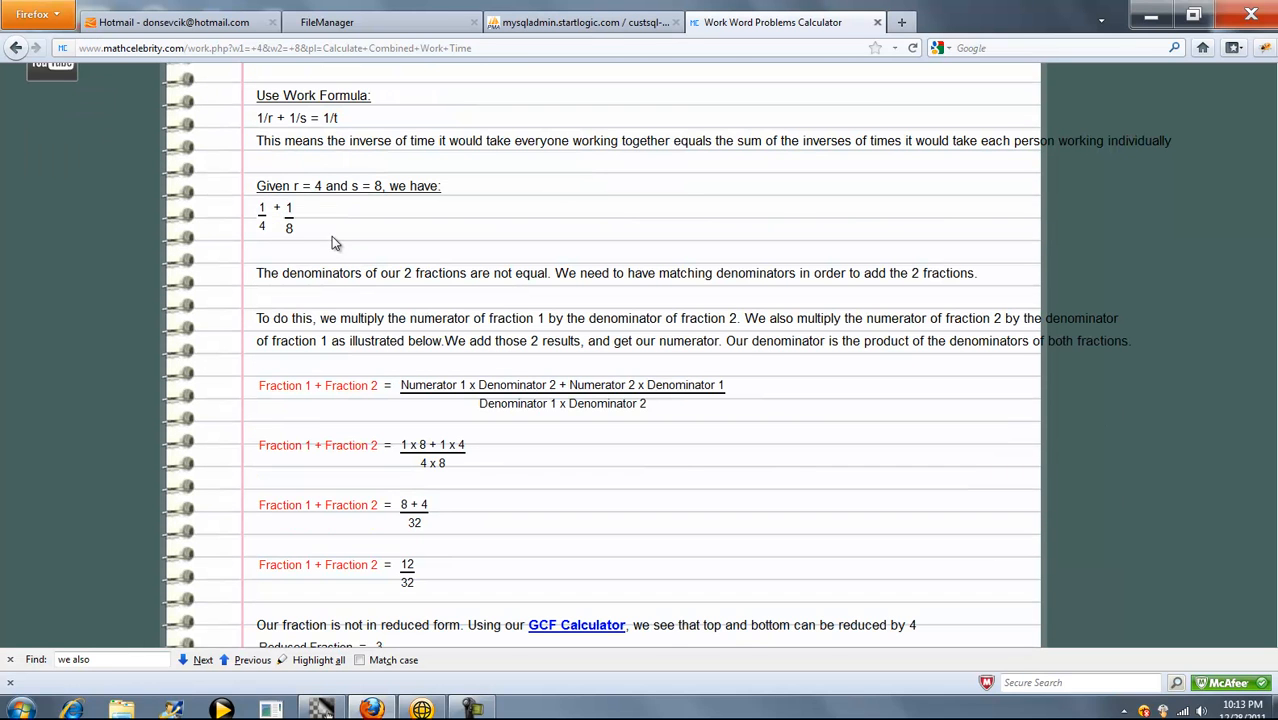
pyautogui.scroll(-3)
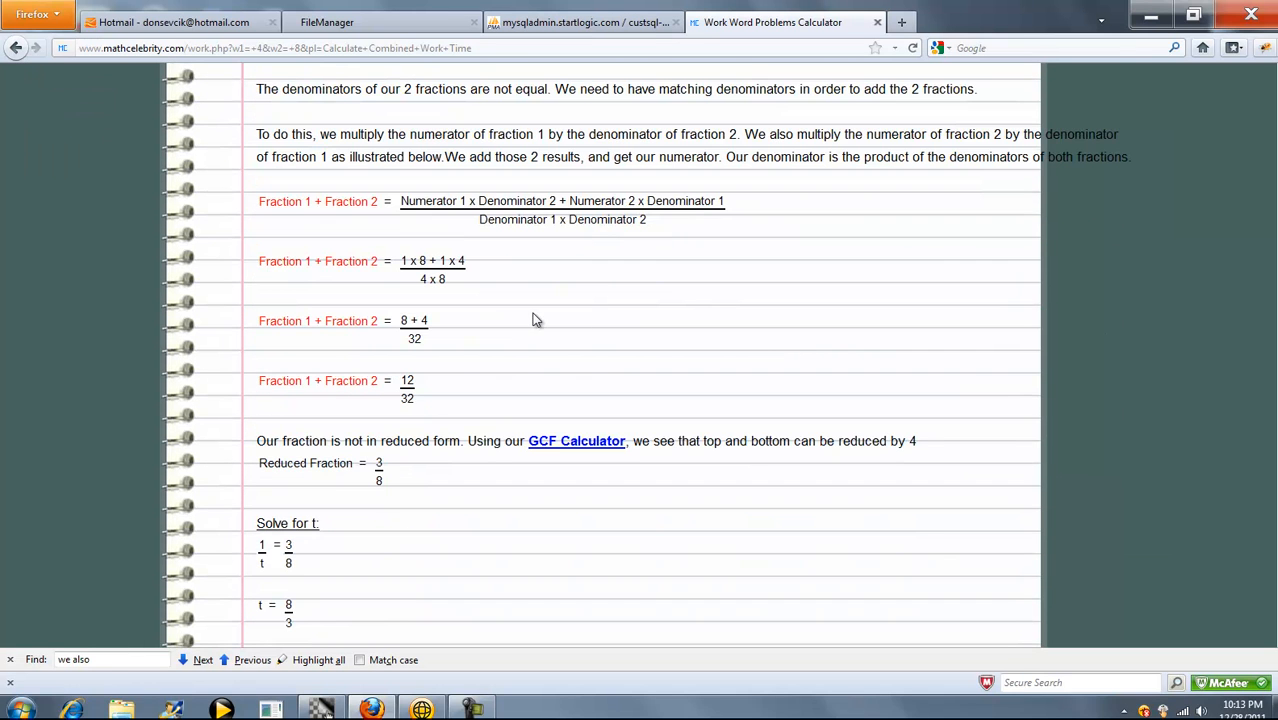
pyautogui.moveTo(463, 404)
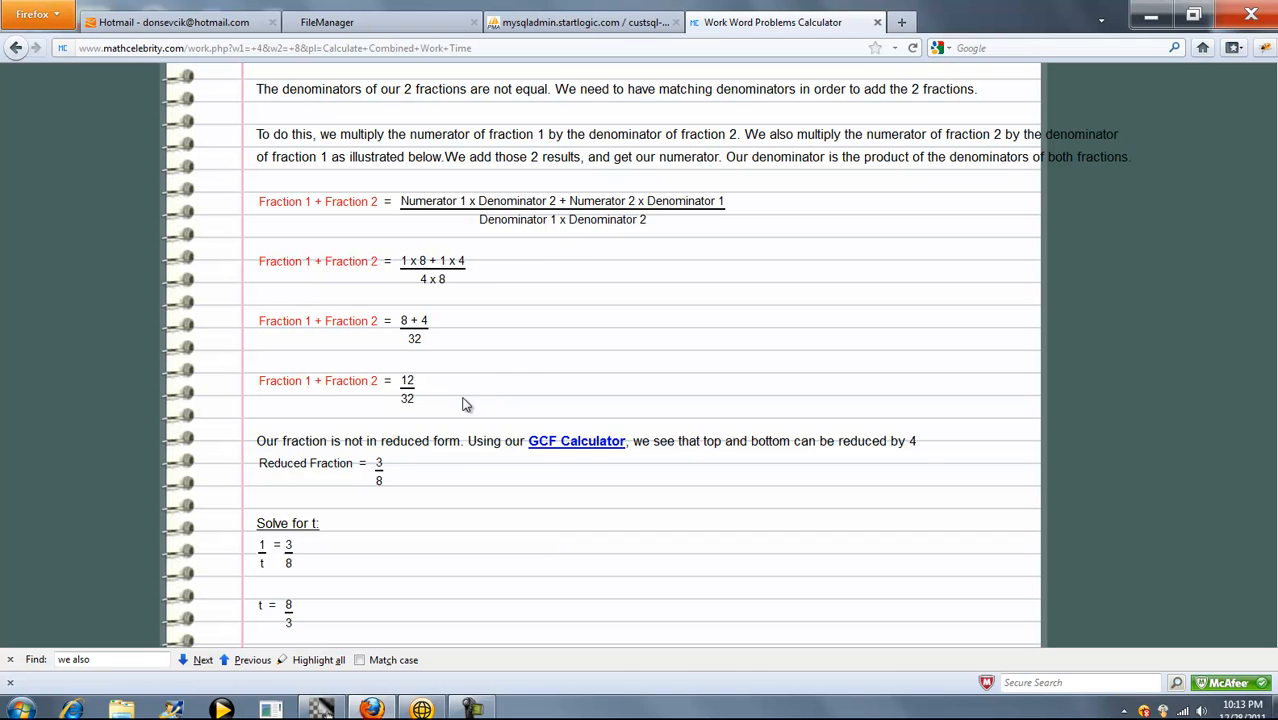
pyautogui.moveTo(575, 291)
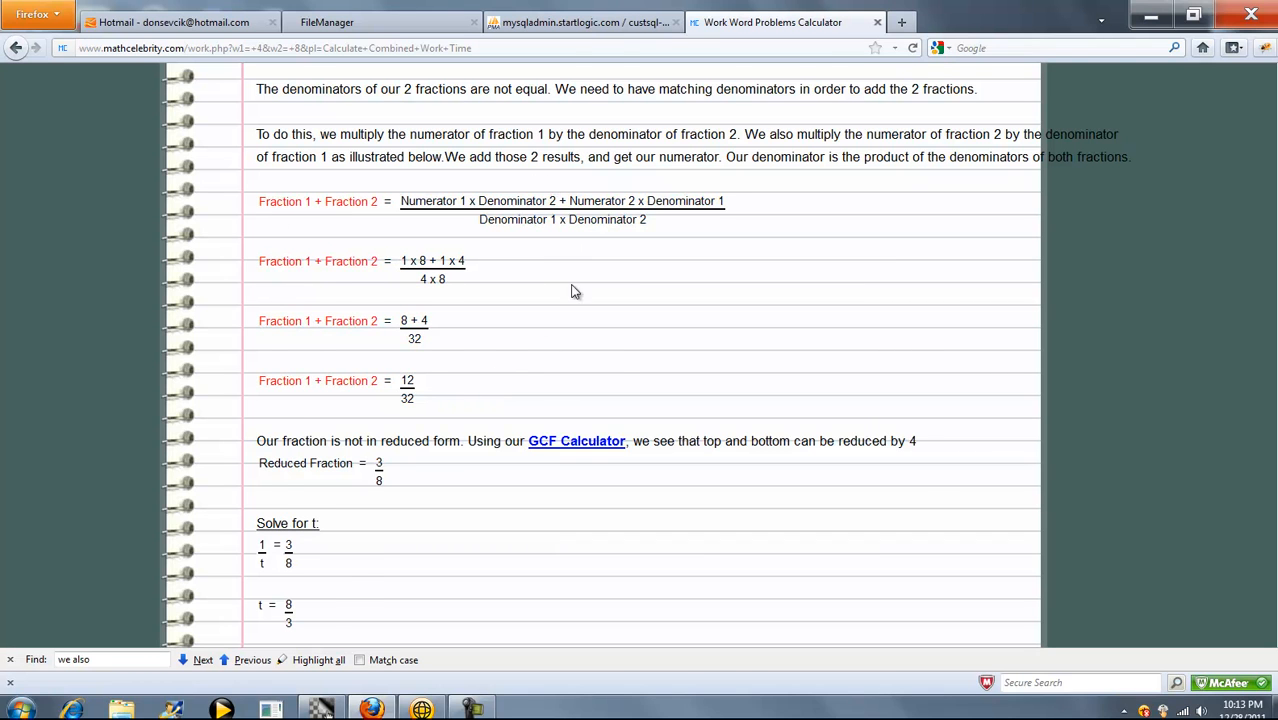
pyautogui.scroll(-3)
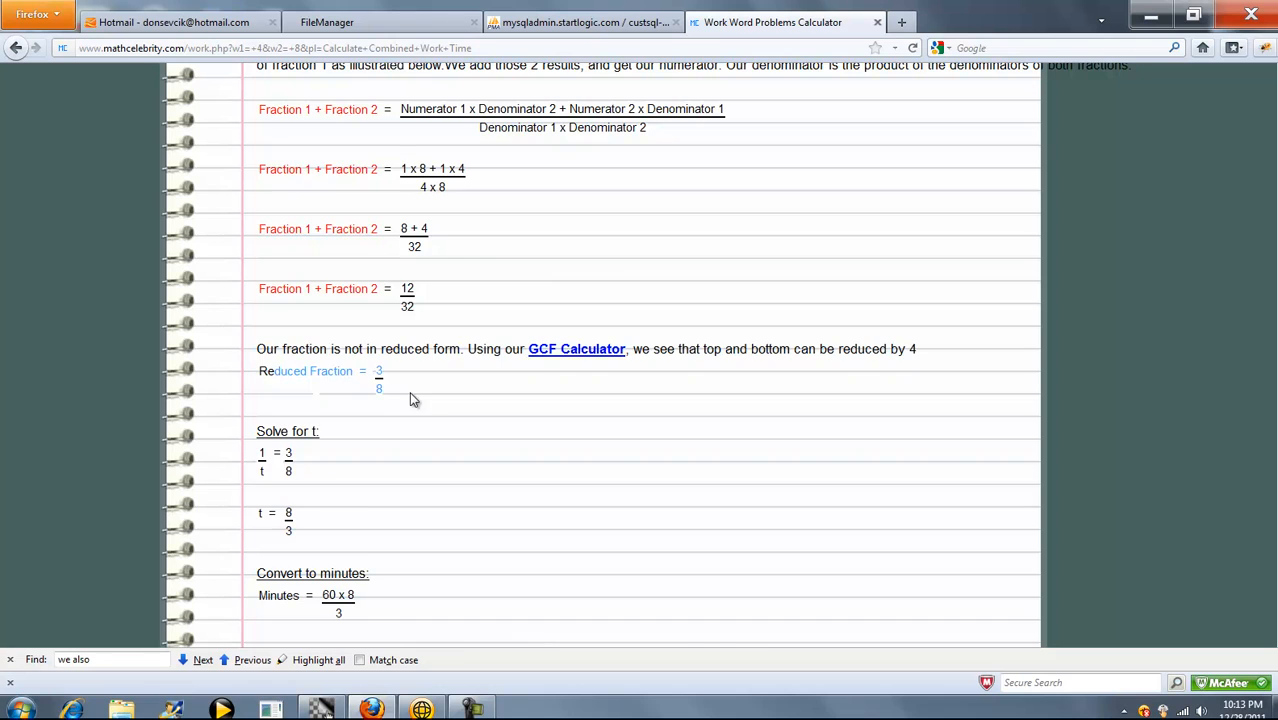
pyautogui.scroll(-3)
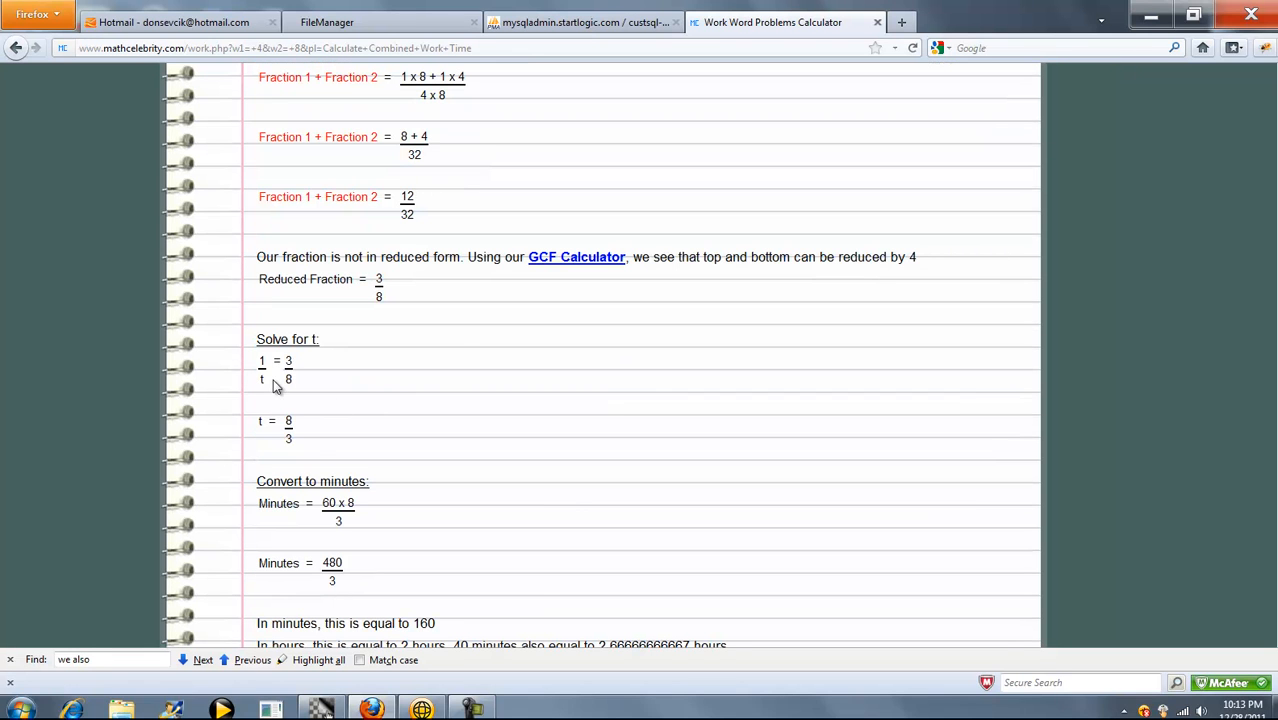
pyautogui.moveTo(280, 442)
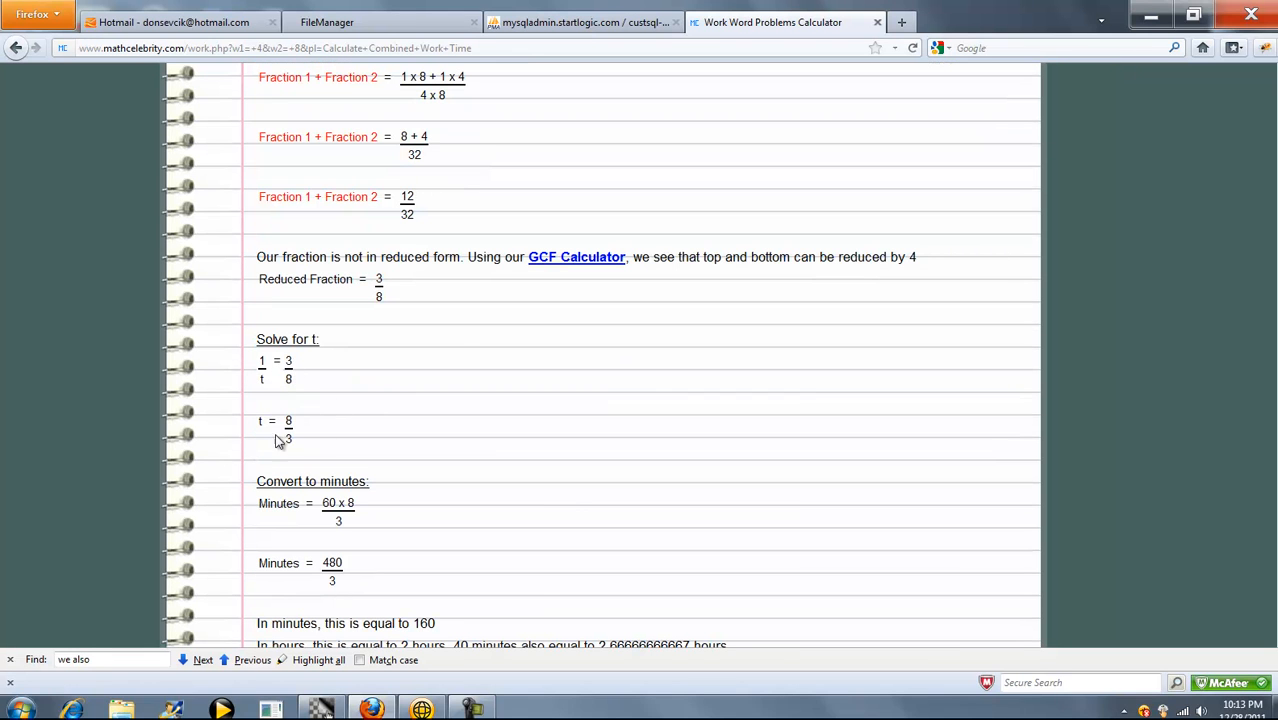
pyautogui.scroll(-3)
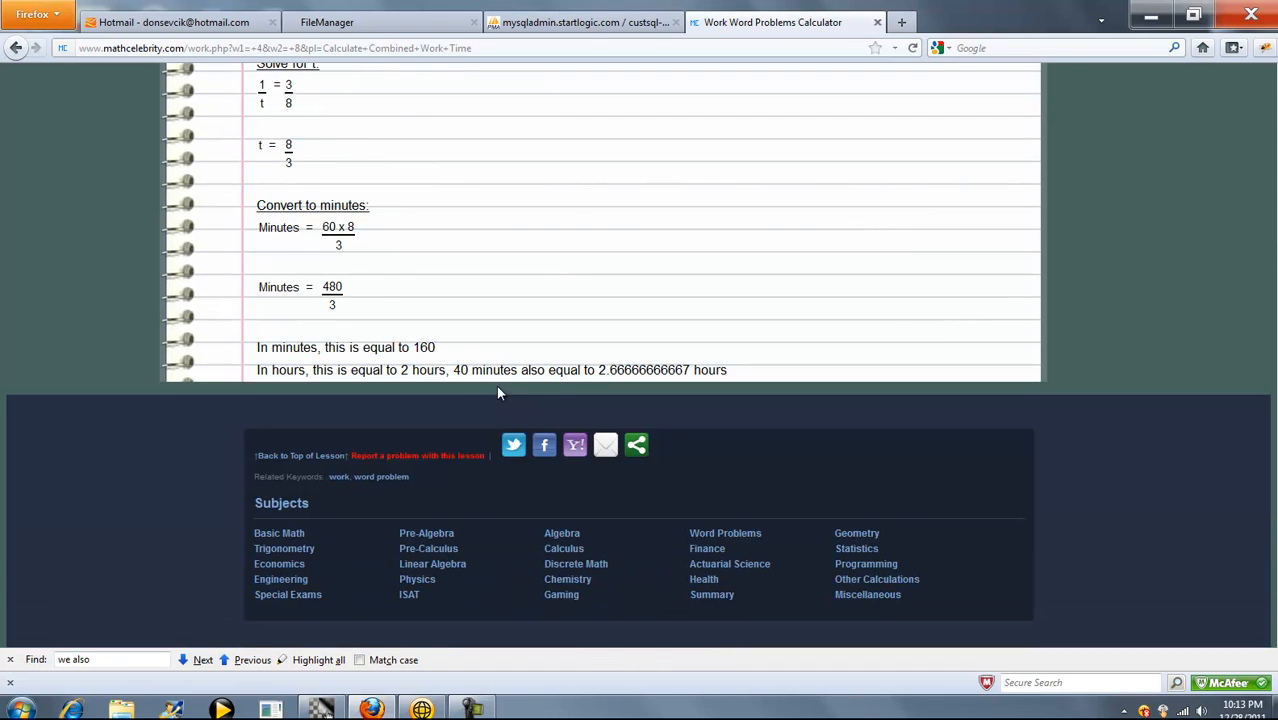
pyautogui.moveTo(303, 190)
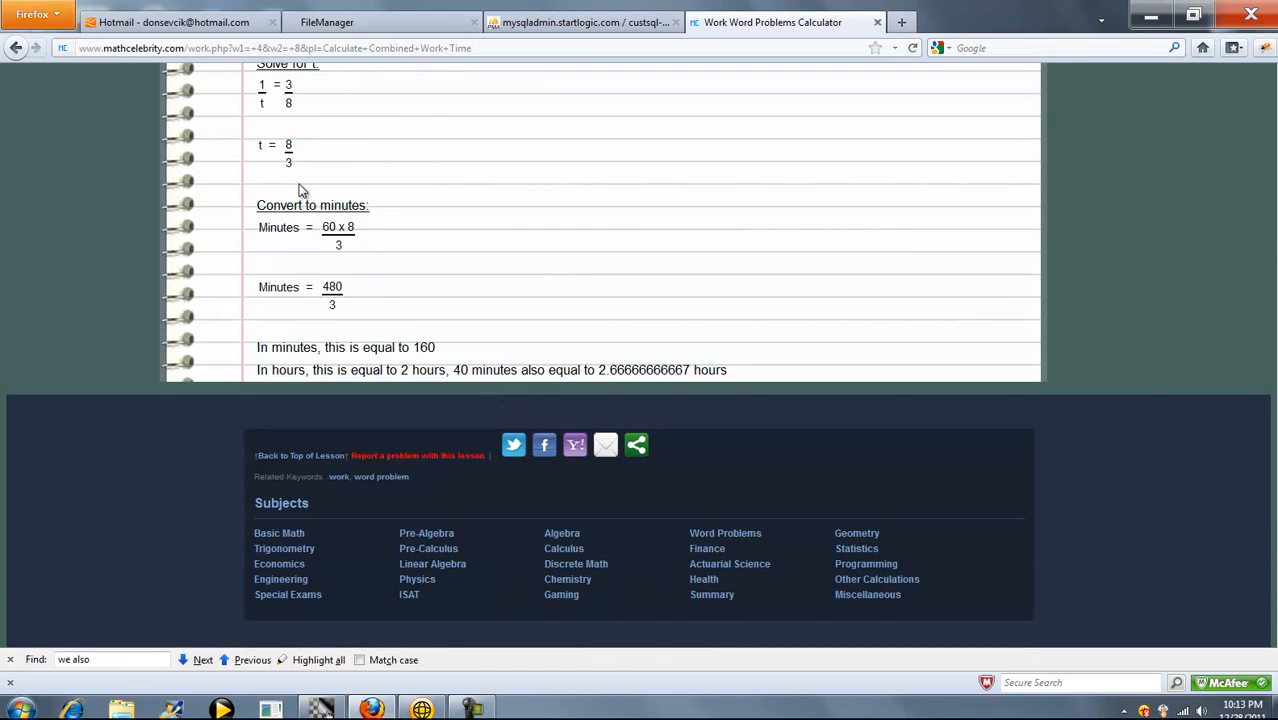
pyautogui.moveTo(325, 247)
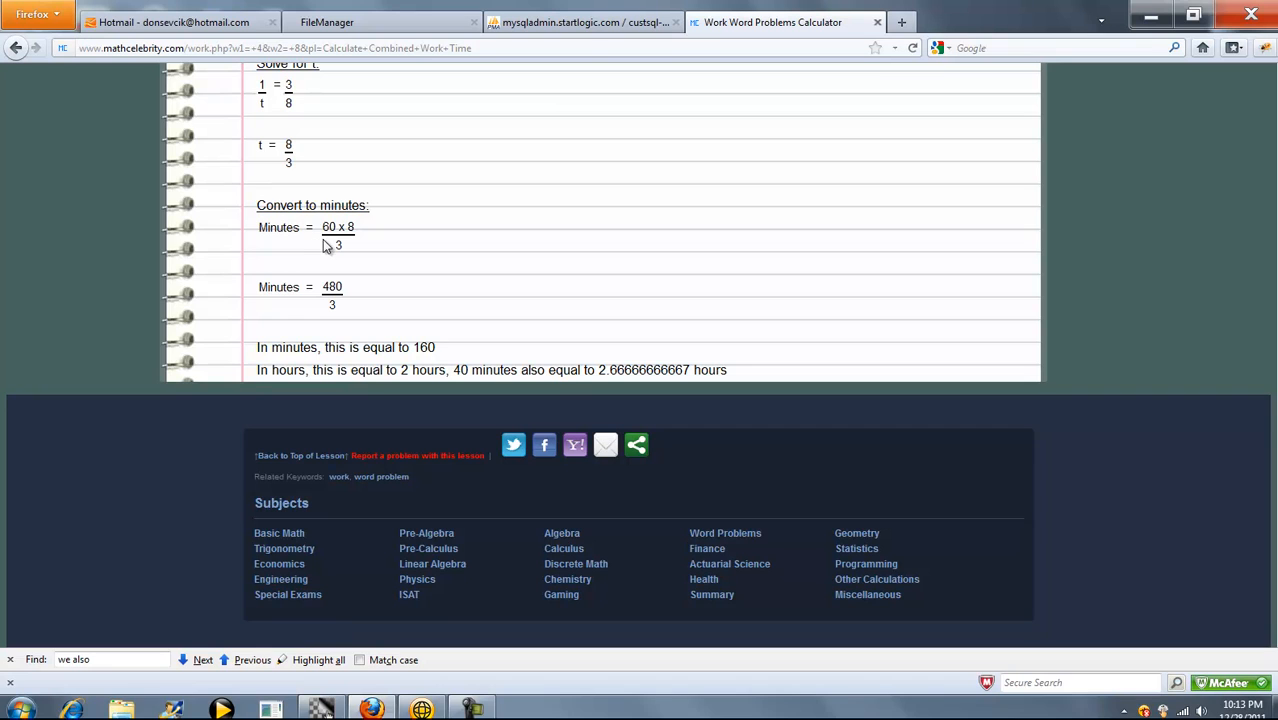
pyautogui.moveTo(358, 254)
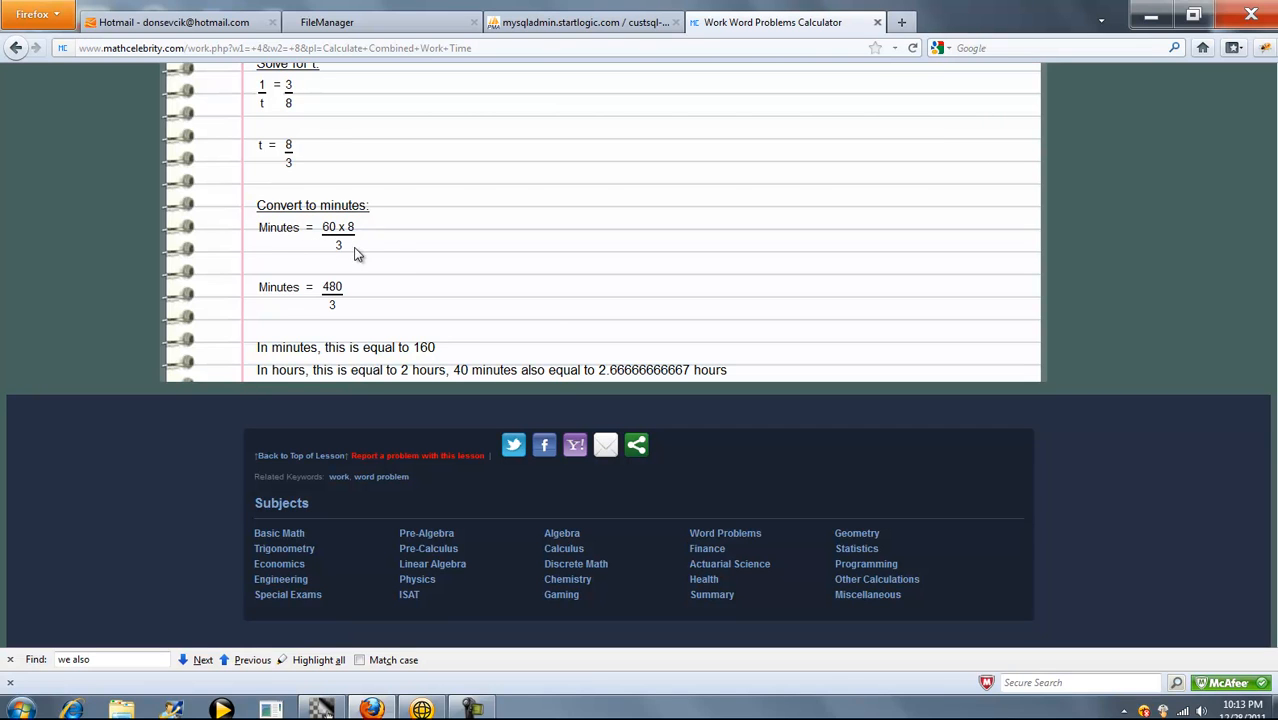
pyautogui.moveTo(360, 292)
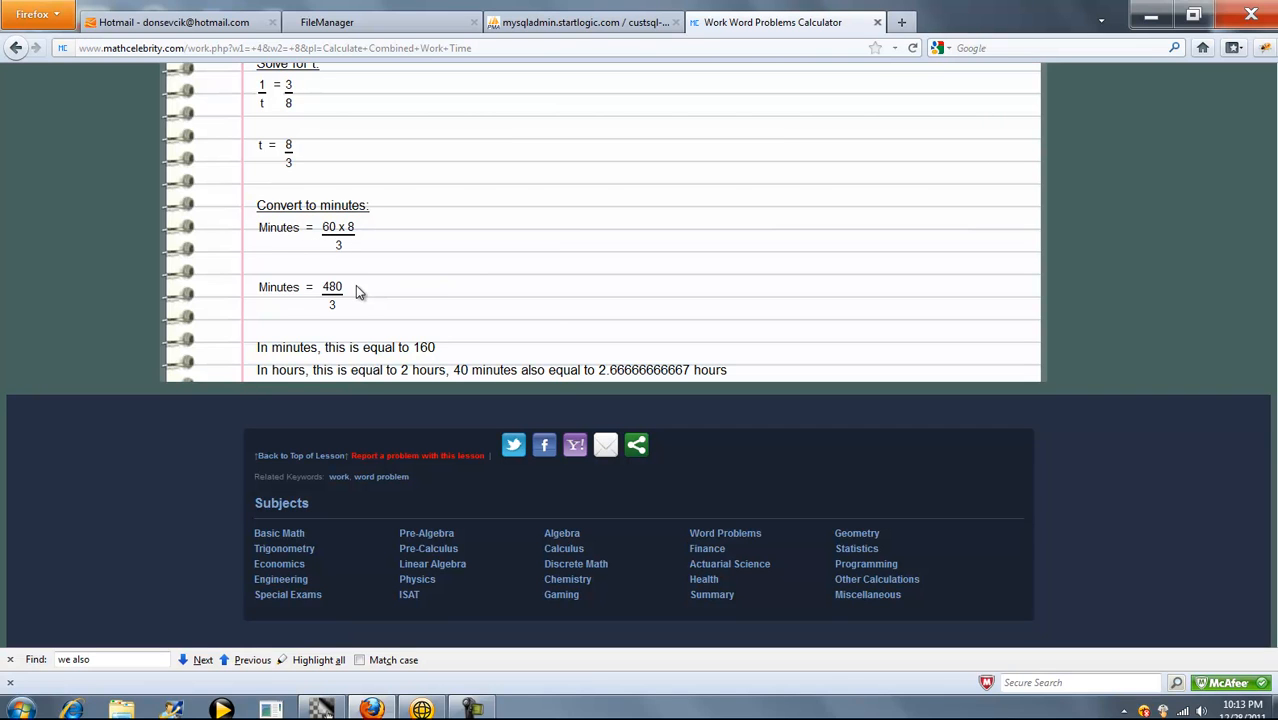
pyautogui.moveTo(444, 350)
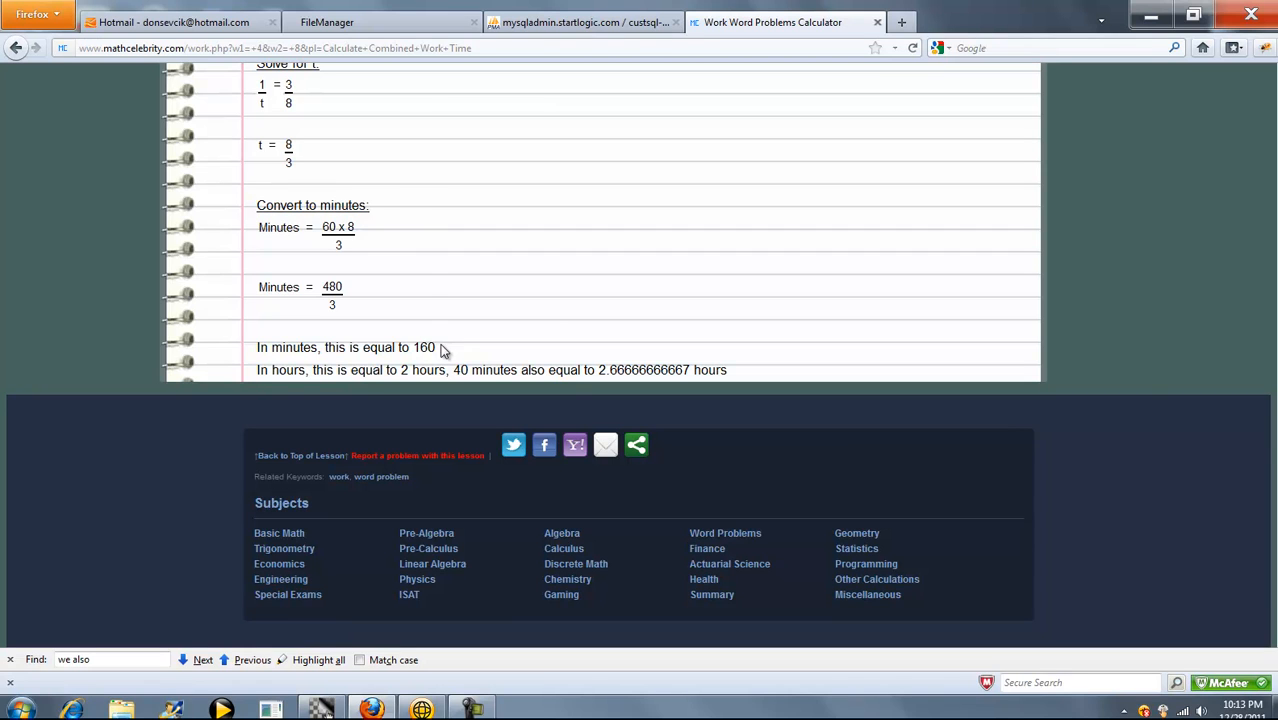
pyautogui.moveTo(421, 280)
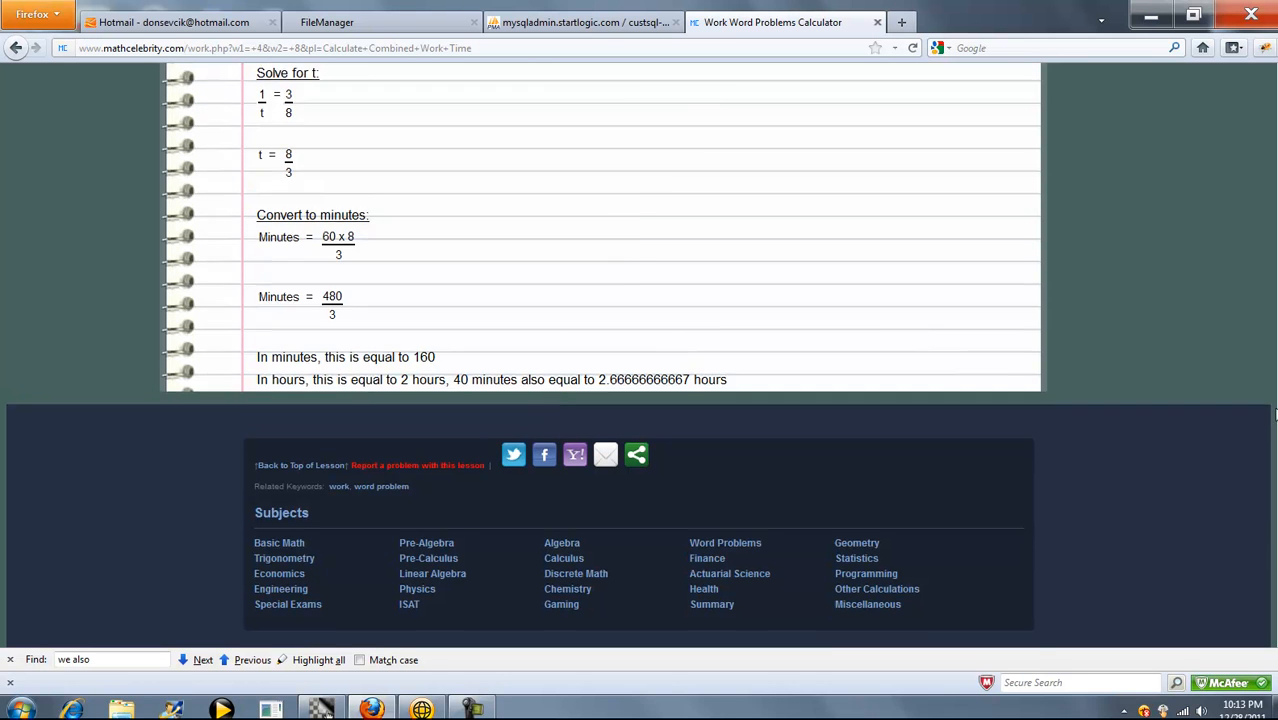
pyautogui.scroll(3)
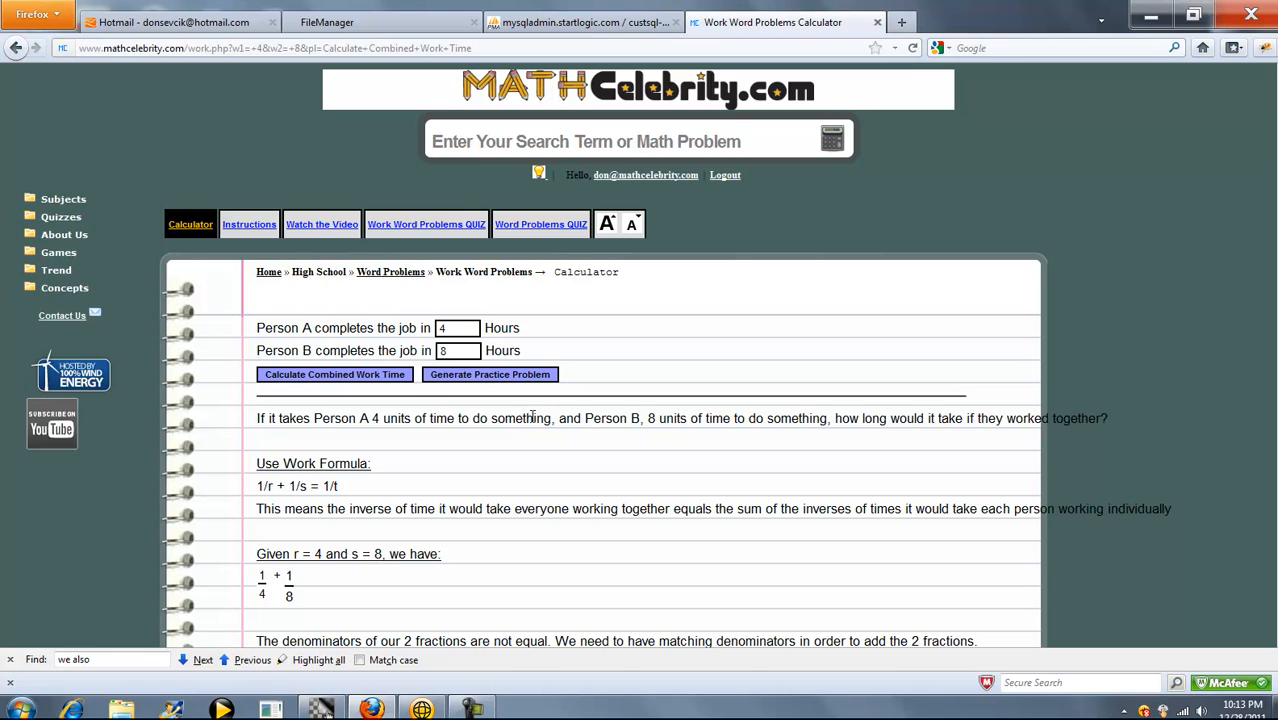
pyautogui.moveTo(489, 385)
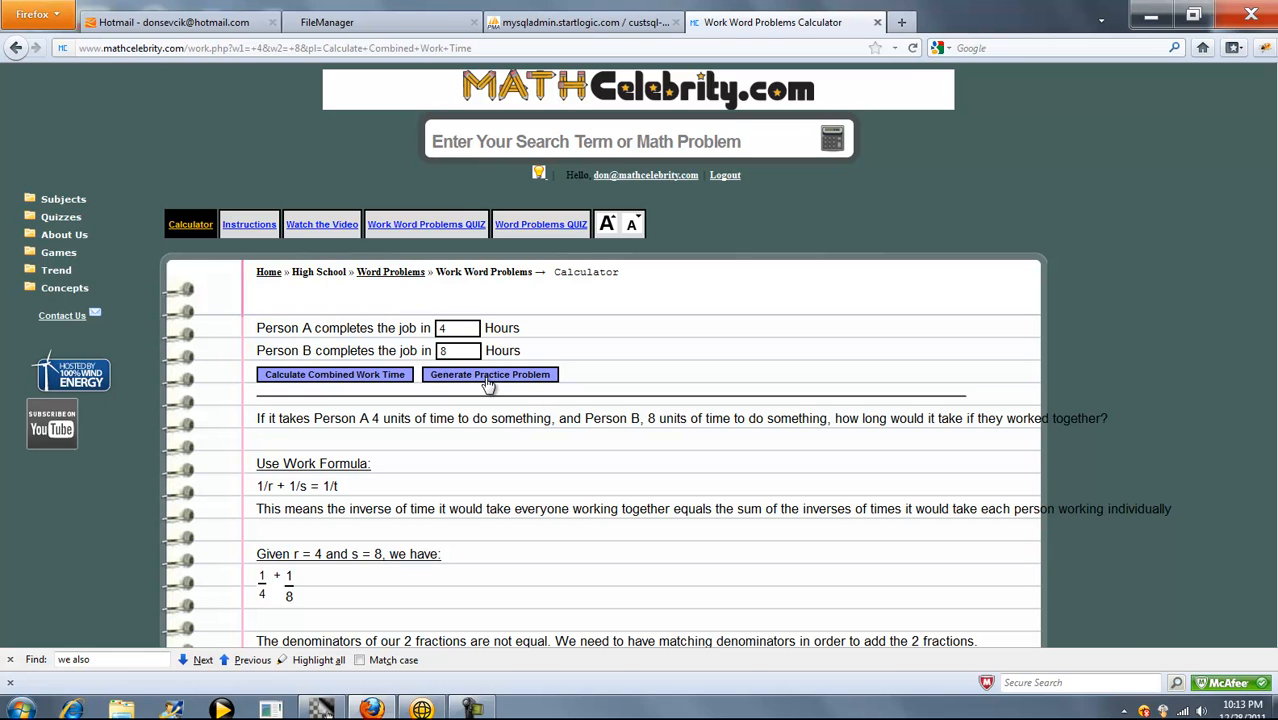
# Generate a random practice problem with Person A at 3 hours and Person B at 9
pyautogui.click(488, 374)
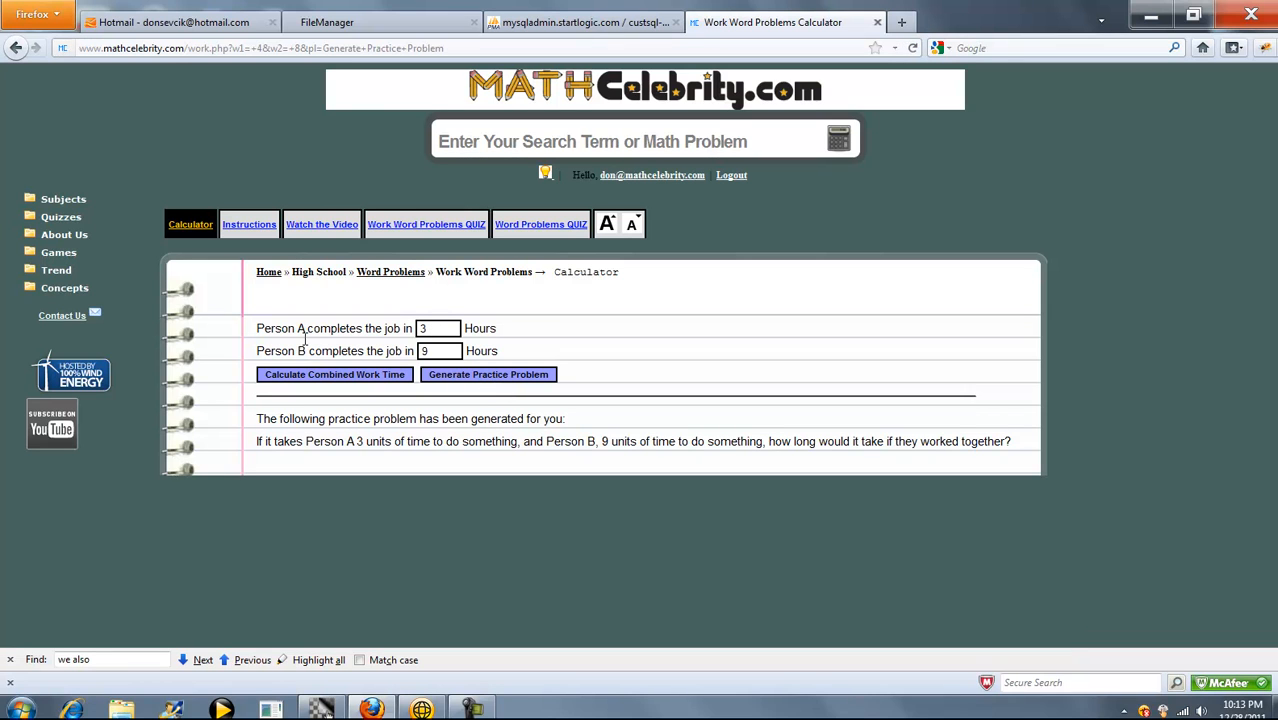
pyautogui.moveTo(290, 358)
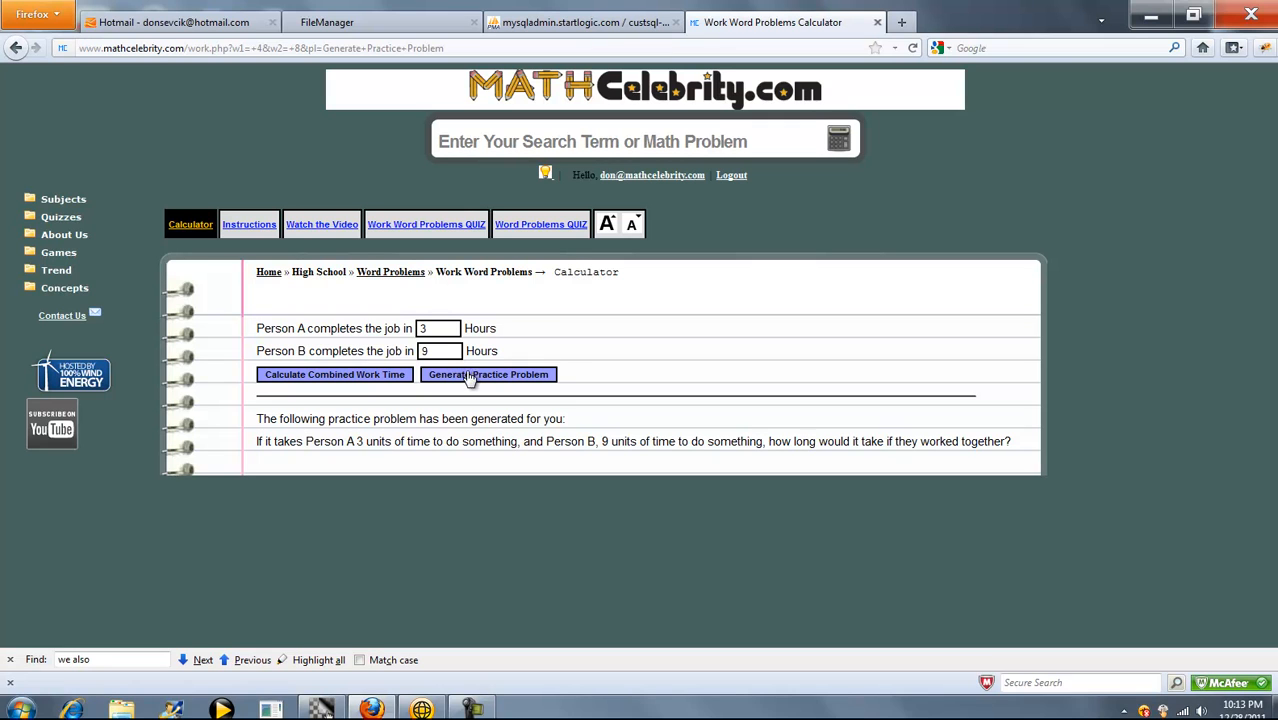
pyautogui.moveTo(408, 408)
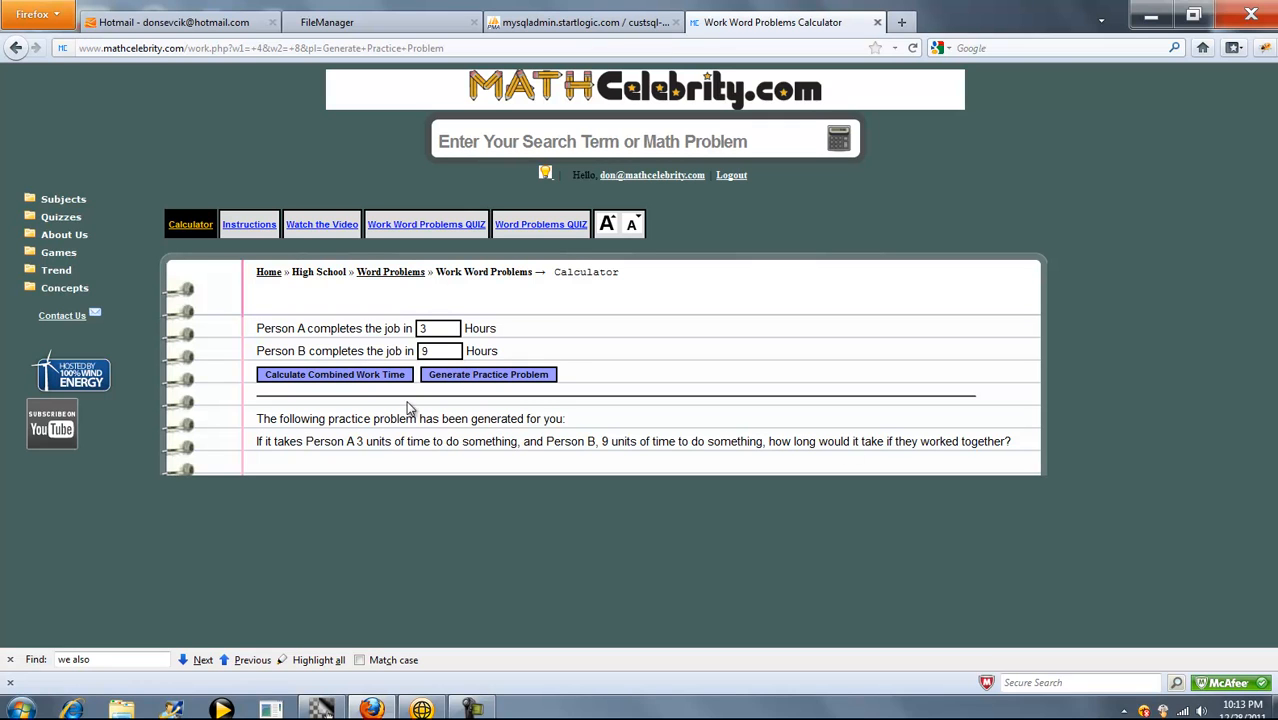
# Calculate the 3- and 9-hour problem and scroll to t = 9/4 hours, 135 minutes
pyautogui.click(334, 374)
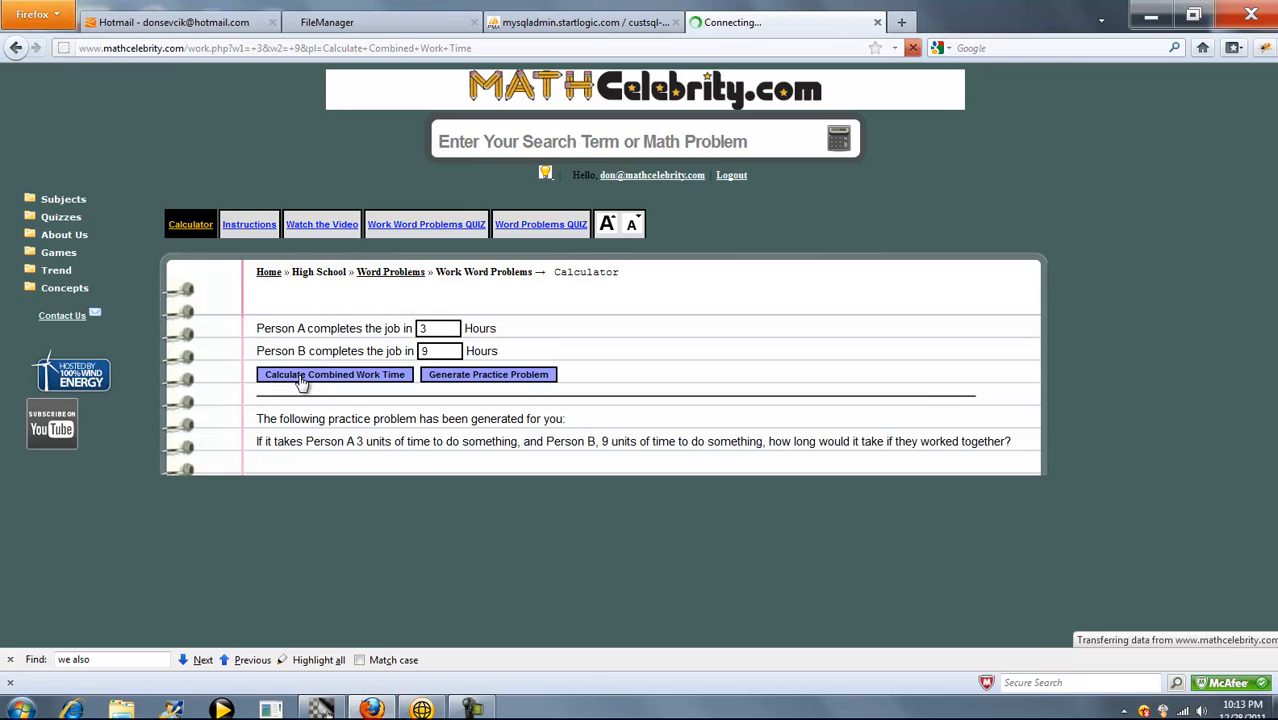
pyautogui.click(334, 374)
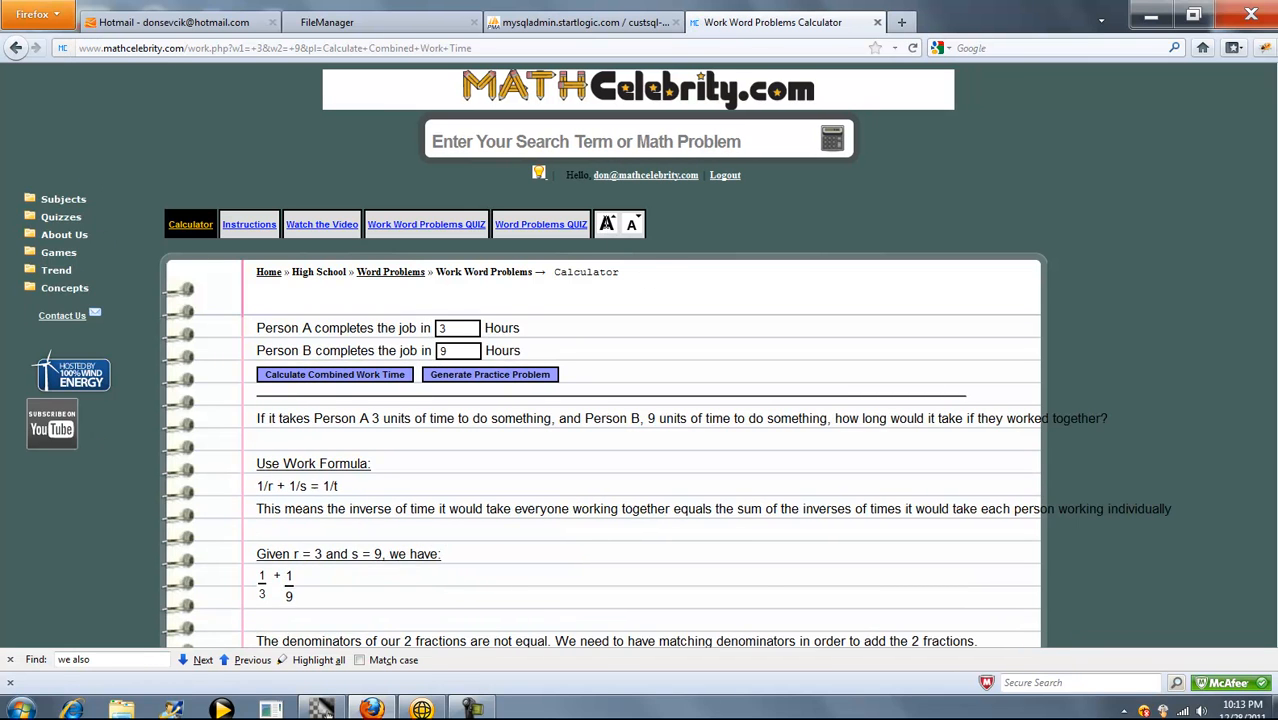
pyautogui.scroll(-3)
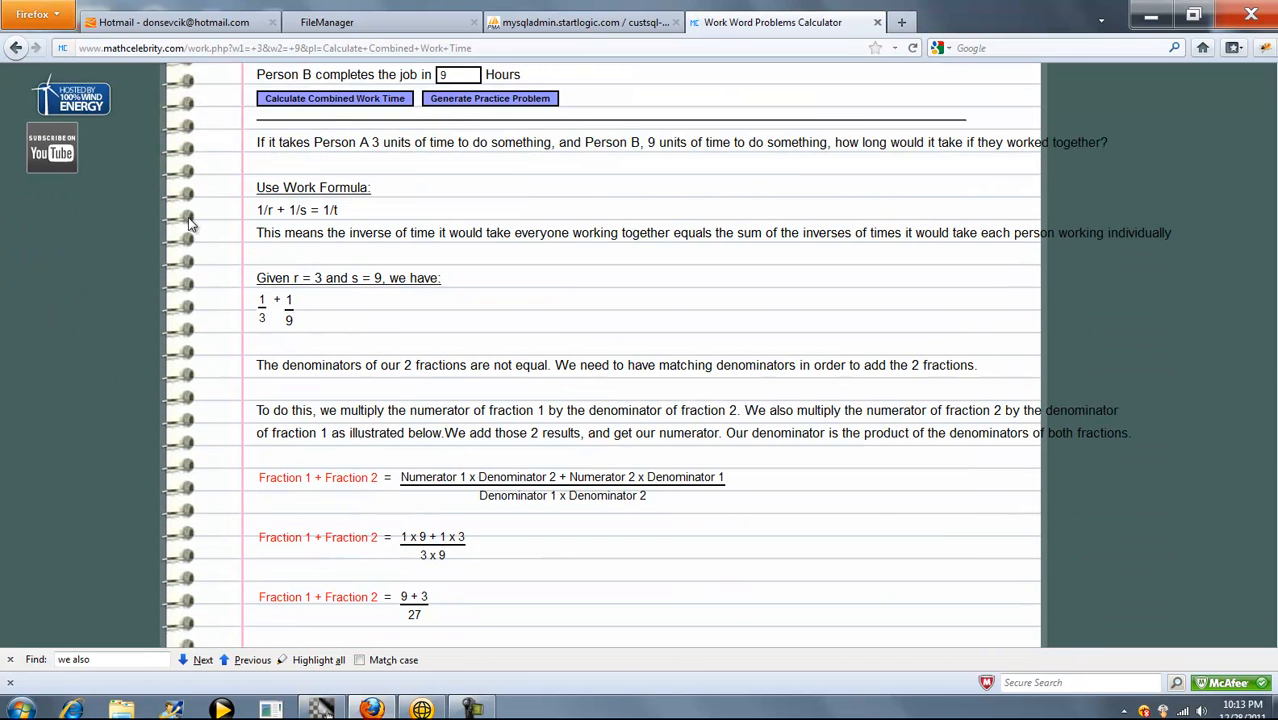
pyautogui.scroll(-3)
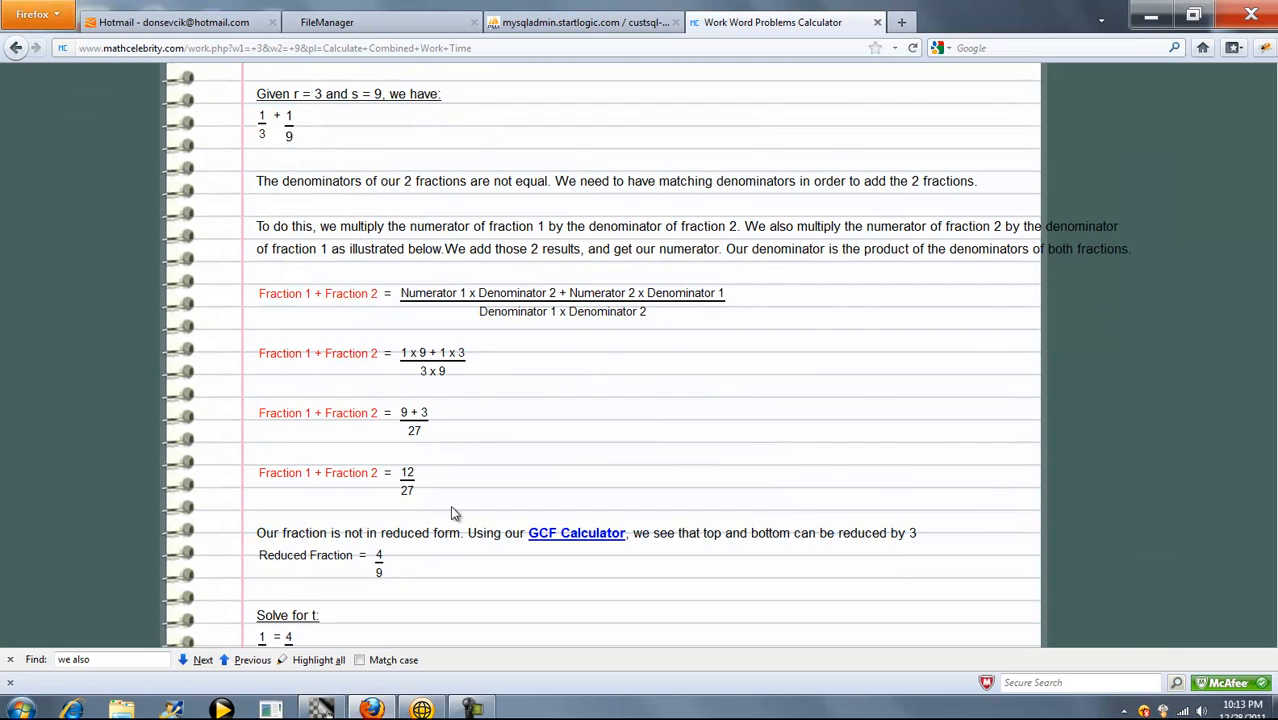
pyautogui.scroll(-3)
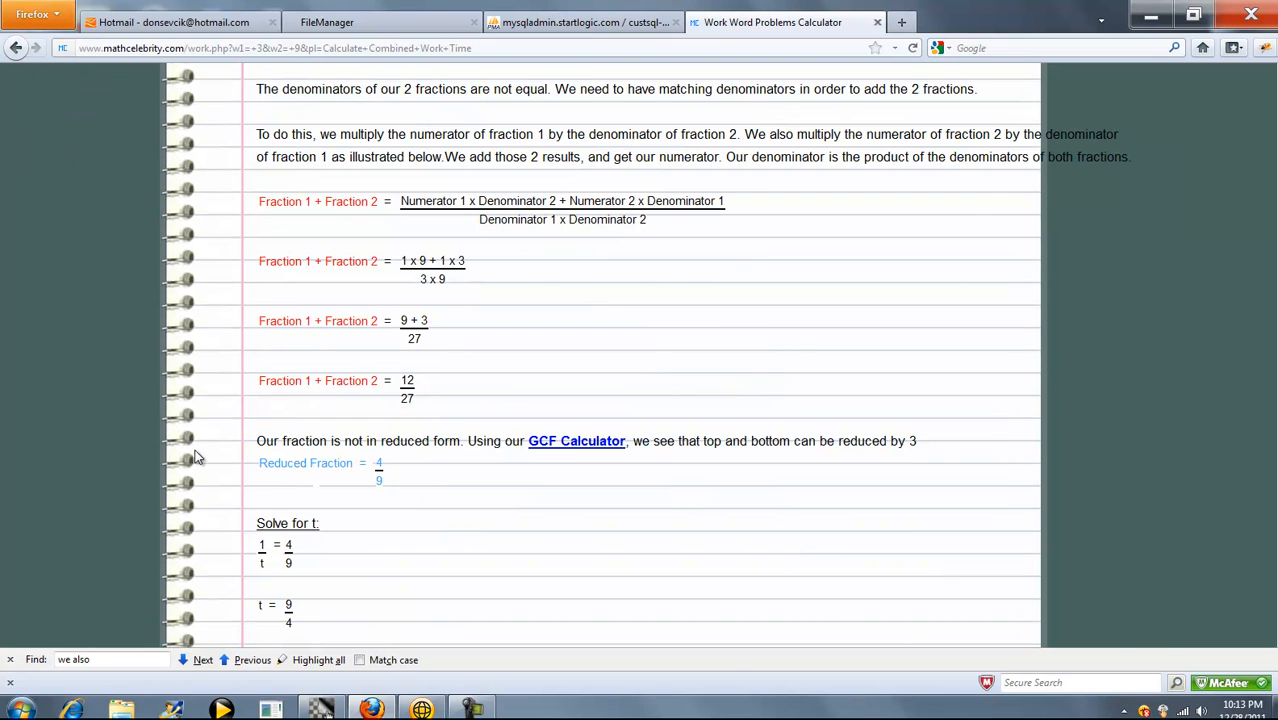
pyautogui.scroll(-3)
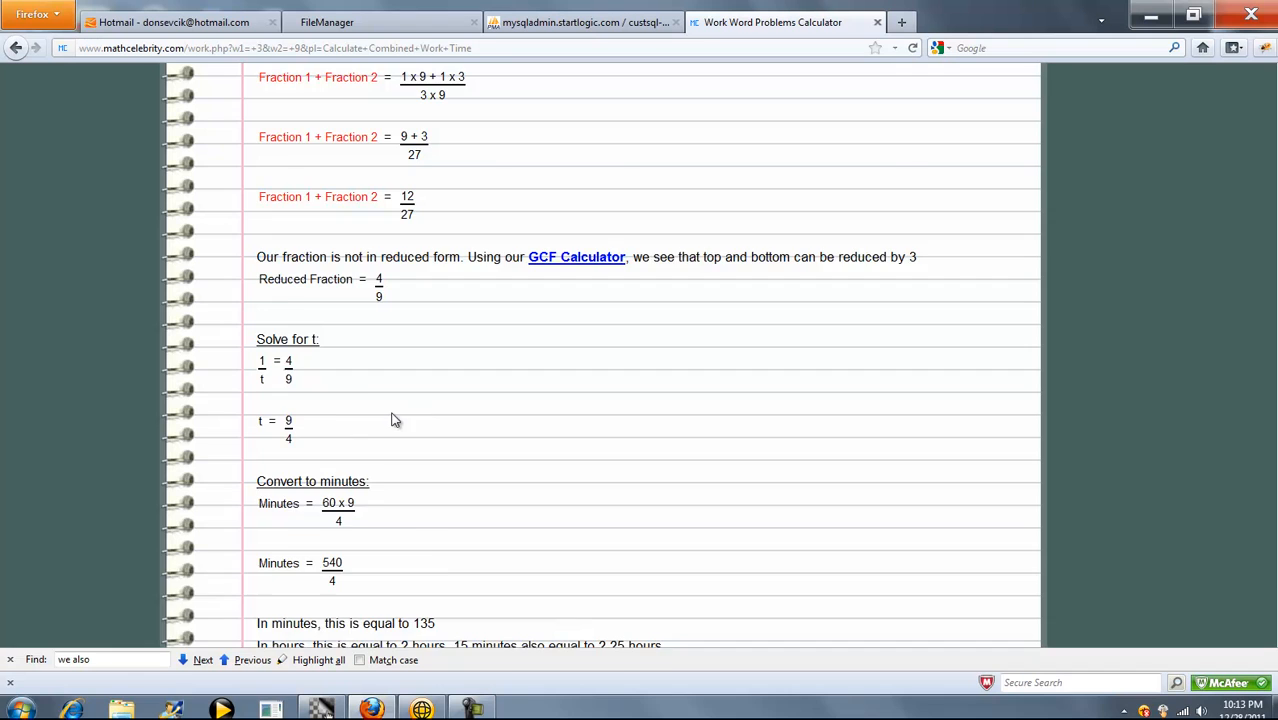
pyautogui.scroll(-3)
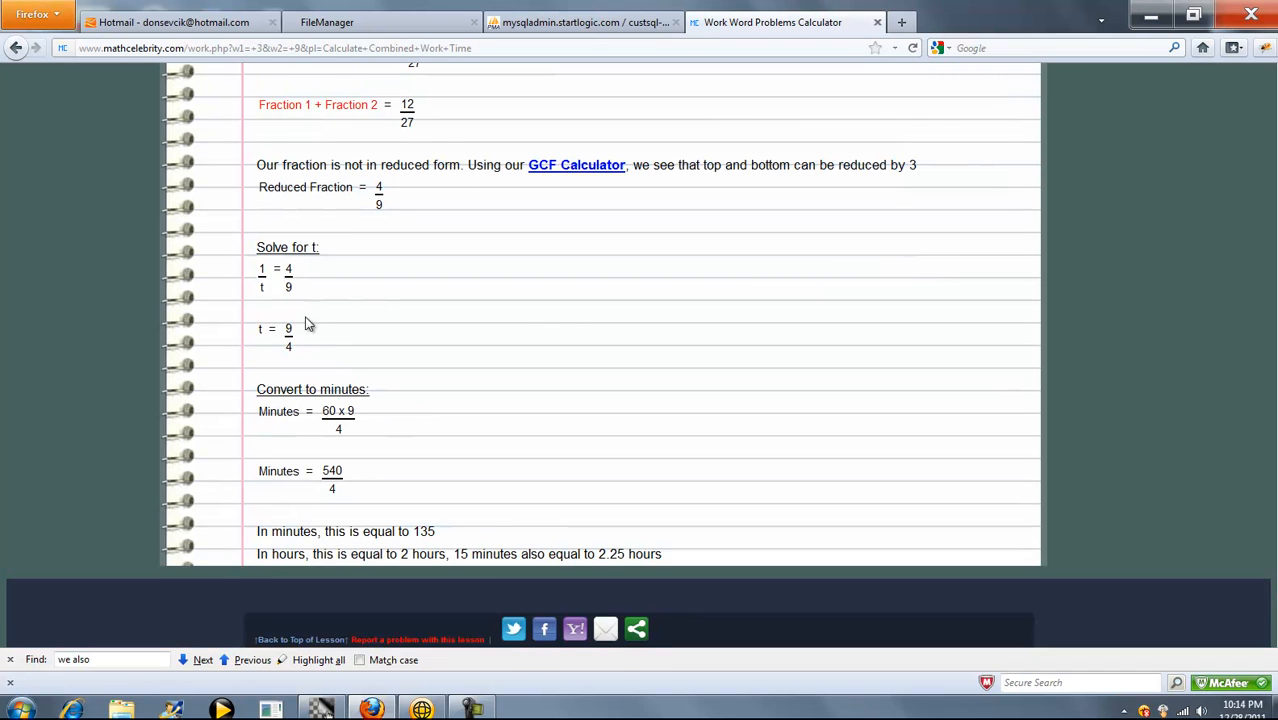
pyautogui.scroll(-3)
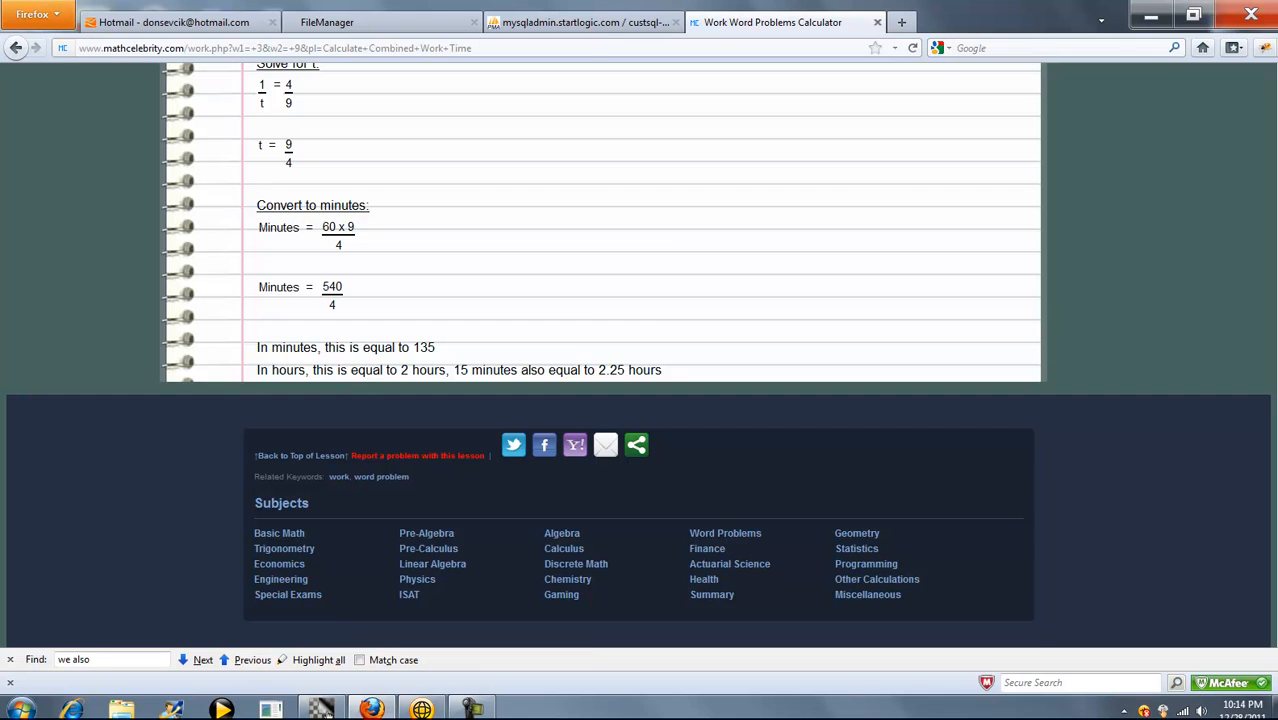
pyautogui.scroll(3)
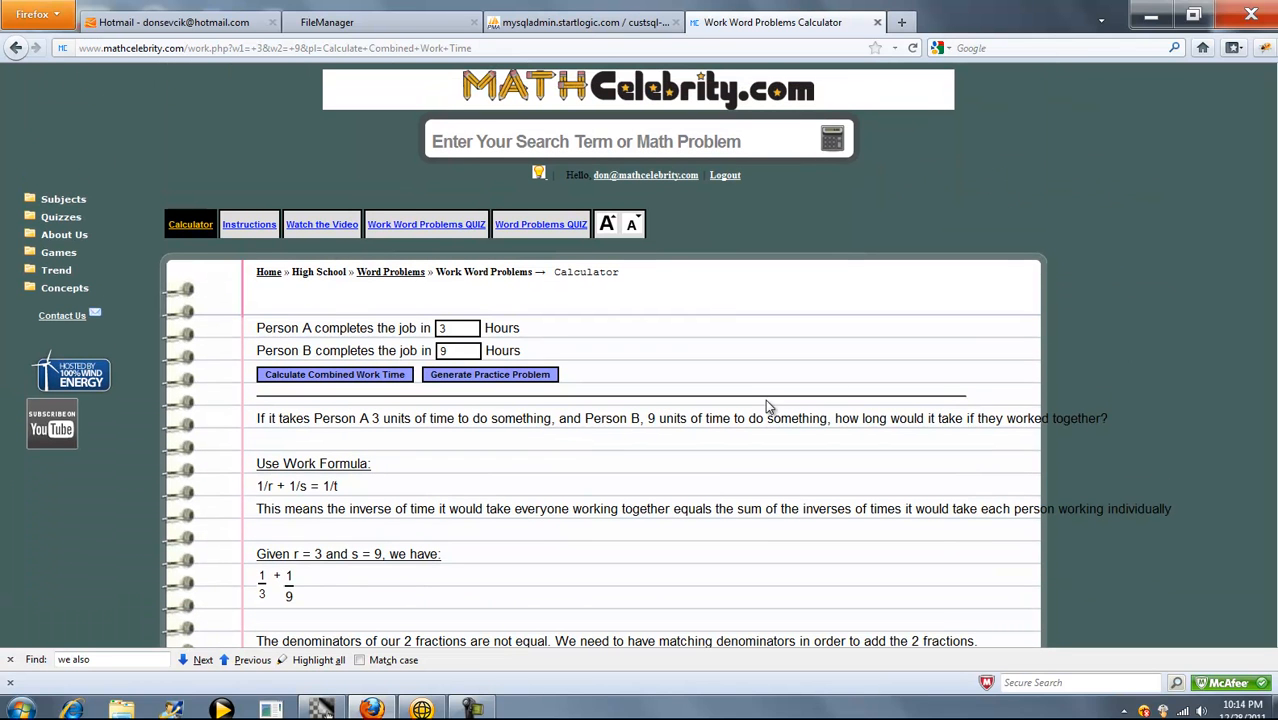
pyautogui.moveTo(437, 241)
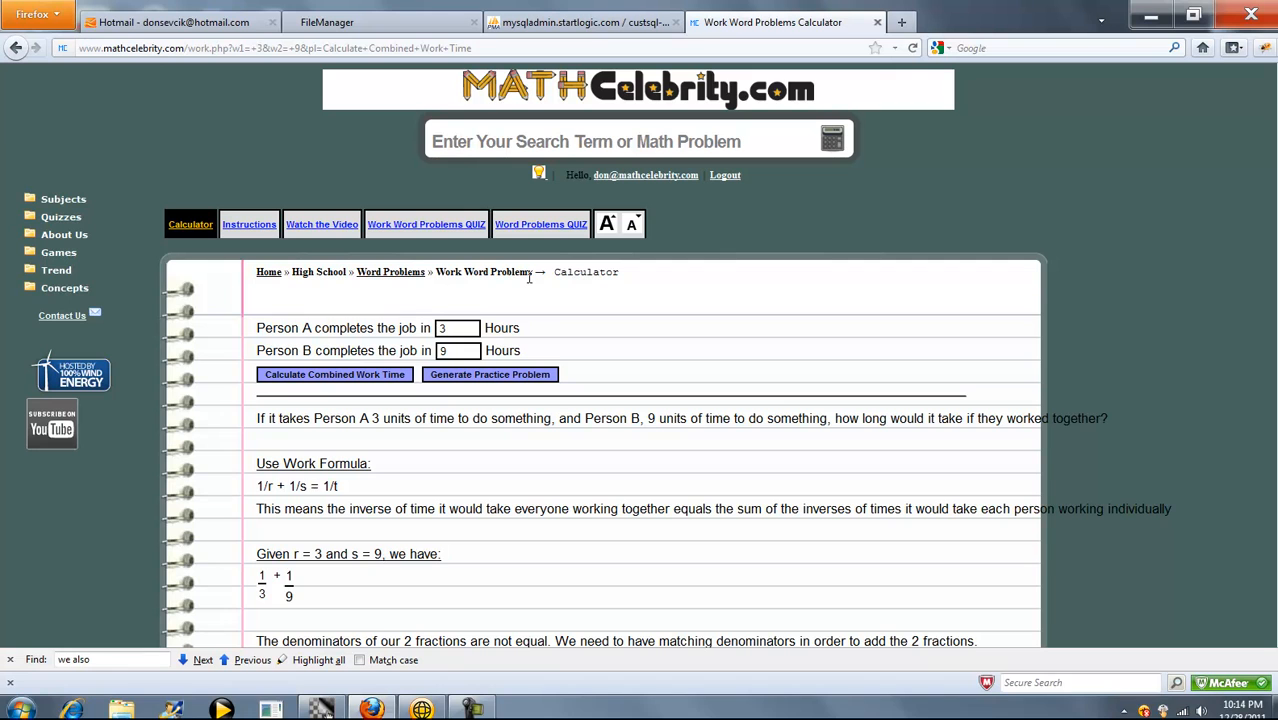
pyautogui.moveTo(62, 315)
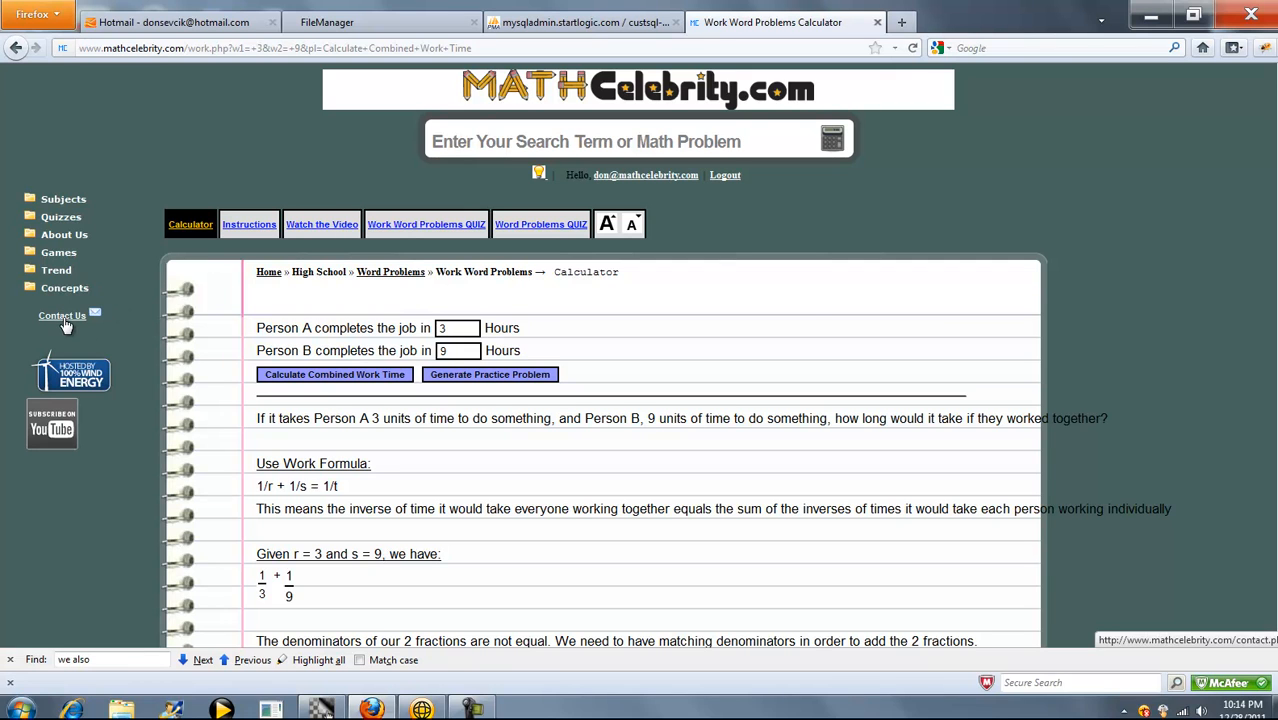
pyautogui.moveTo(808, 318)
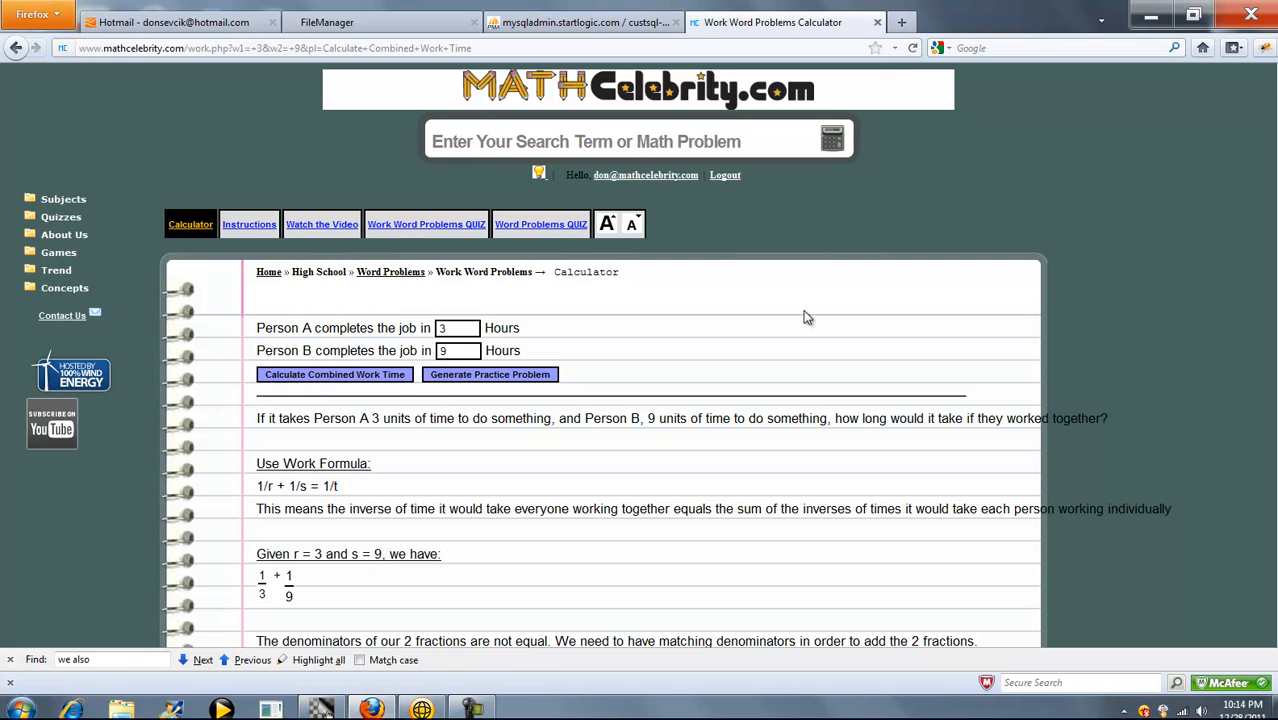